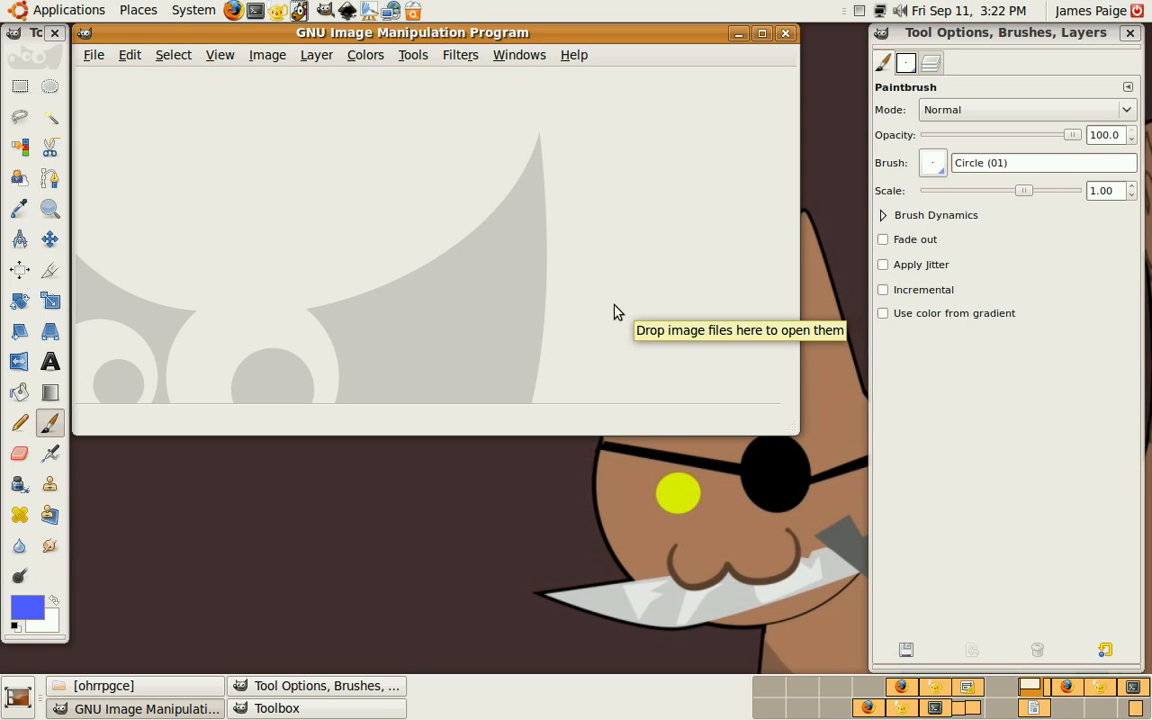
{"action": "mouse_move", "coordinate": [533, 261]}
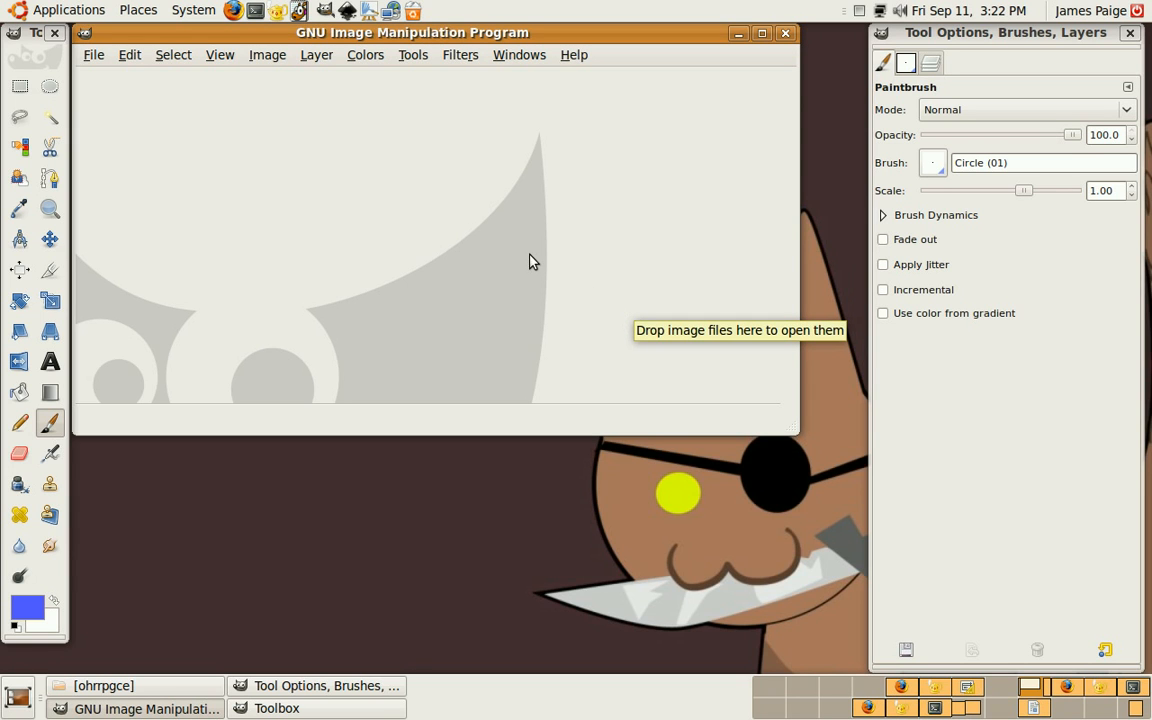
{"action": "mouse_move", "coordinate": [535, 255]}
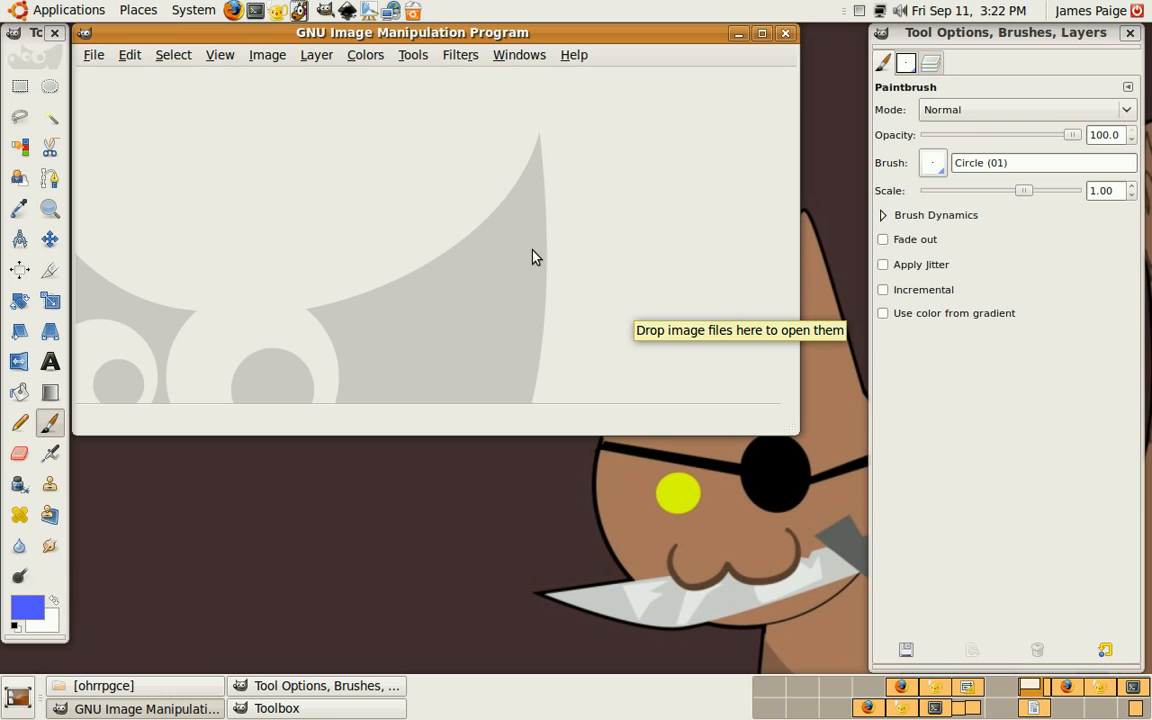
{"action": "mouse_move", "coordinate": [530, 250]}
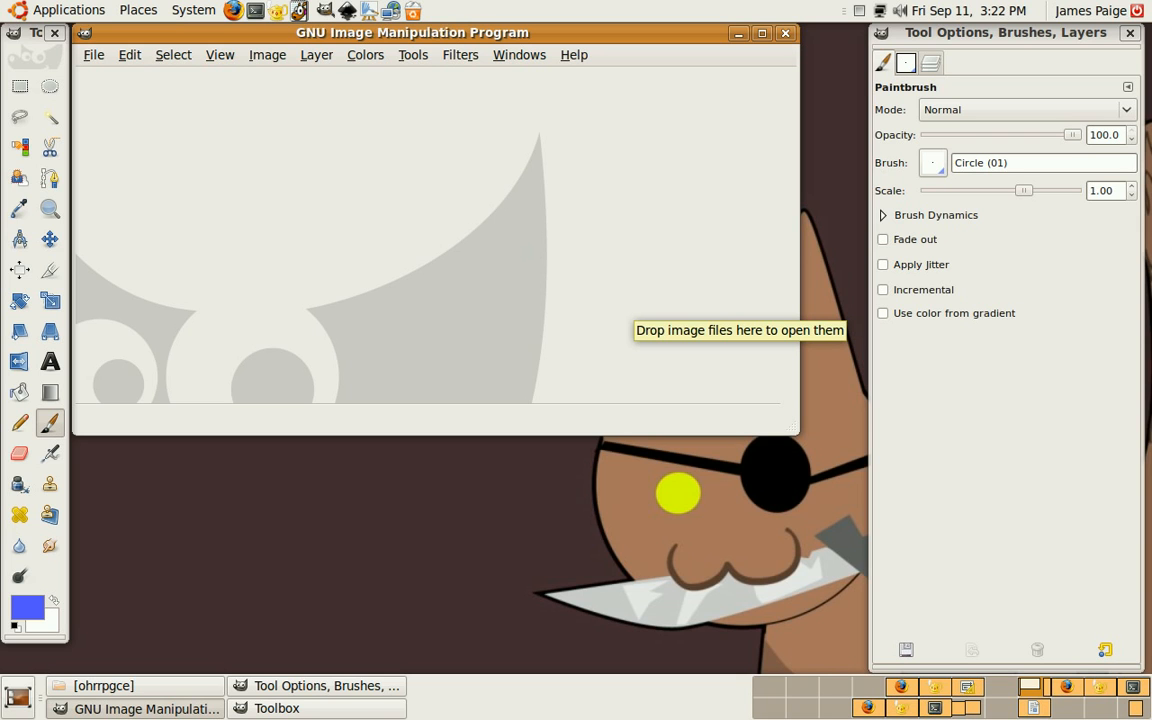
- Open Neo's Better Palette.bmp from the import/Master Palettes folder
{"action": "left_click", "coordinate": [95, 55]}
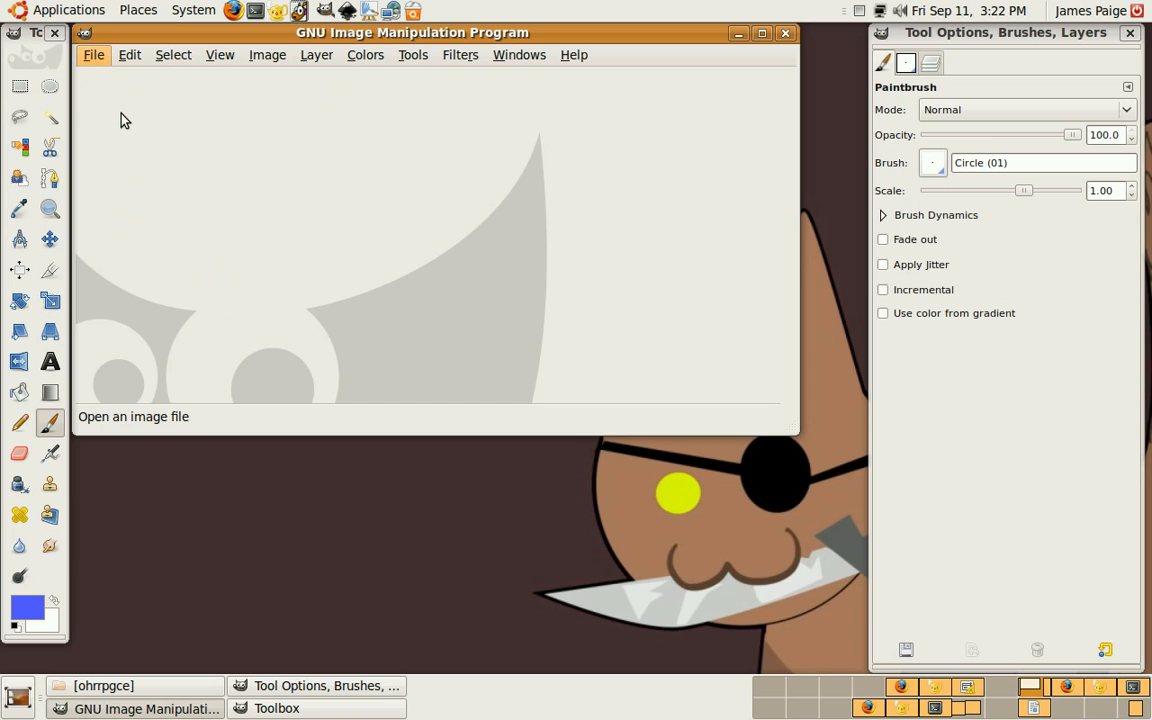
{"action": "left_click", "coordinate": [92, 55]}
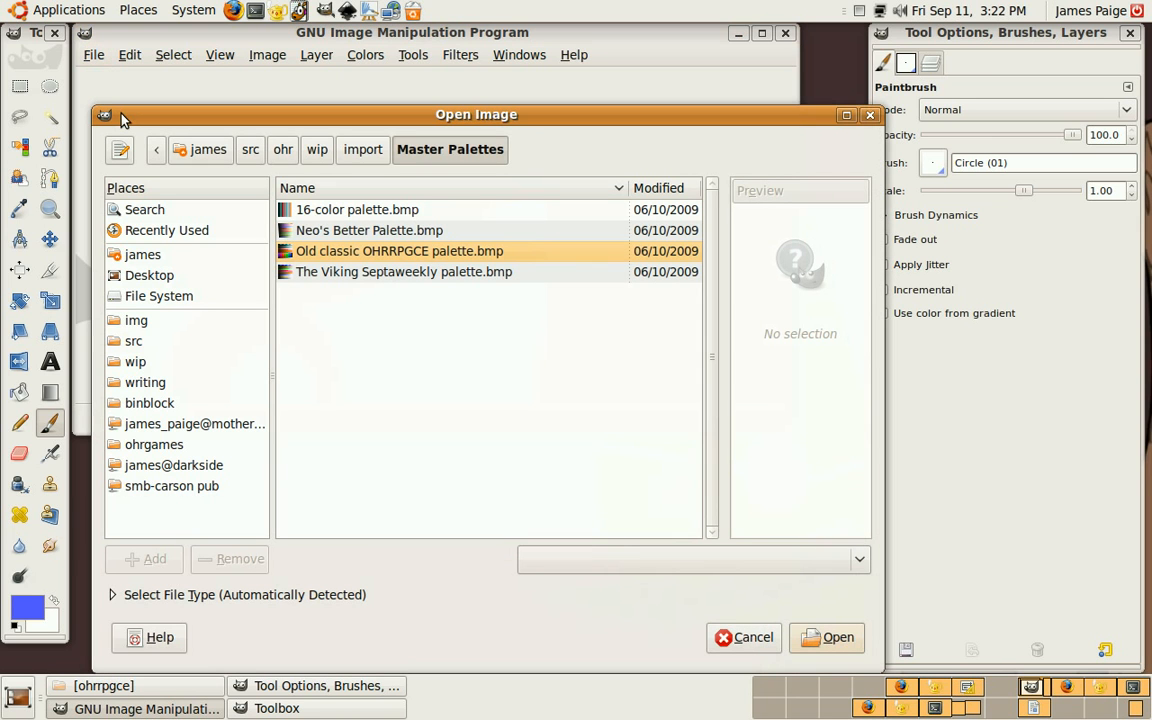
{"action": "mouse_move", "coordinate": [360, 157]}
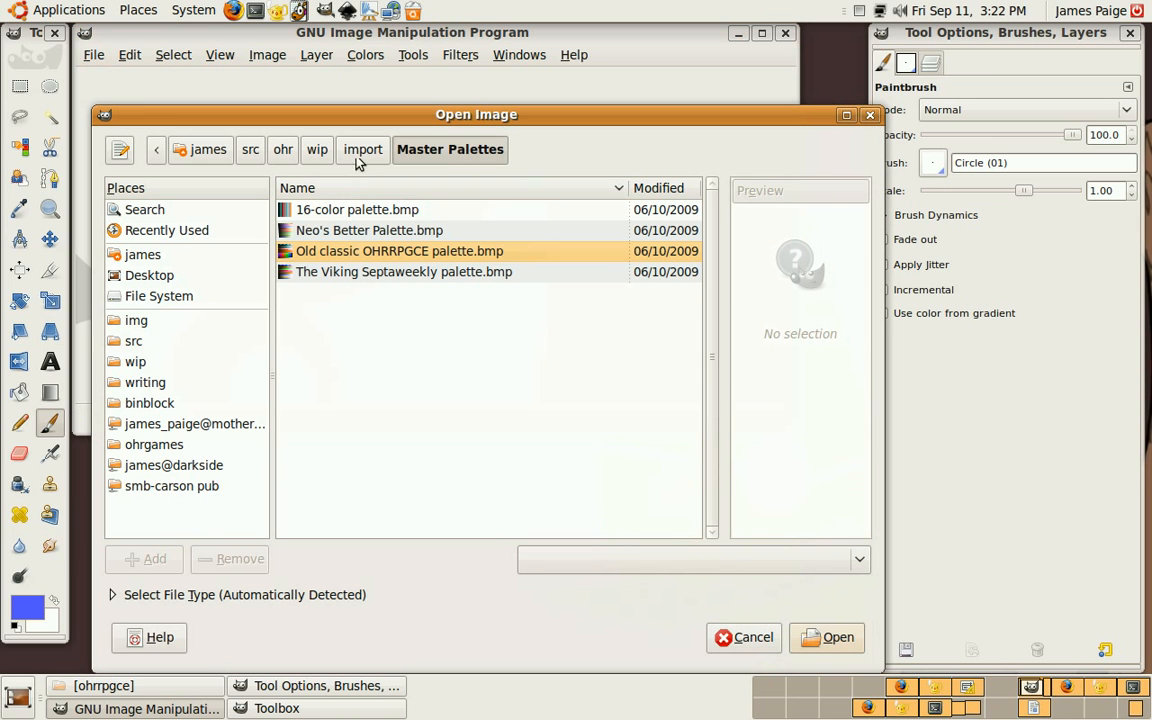
{"action": "mouse_move", "coordinate": [358, 162]}
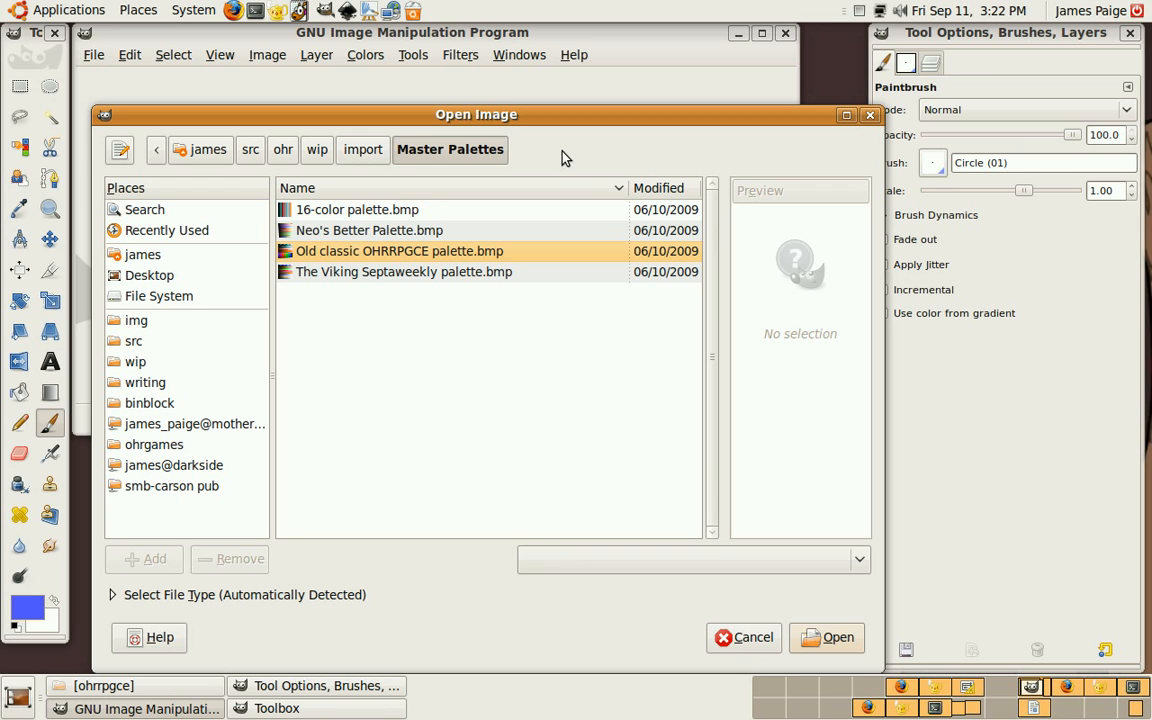
{"action": "mouse_move", "coordinate": [407, 215]}
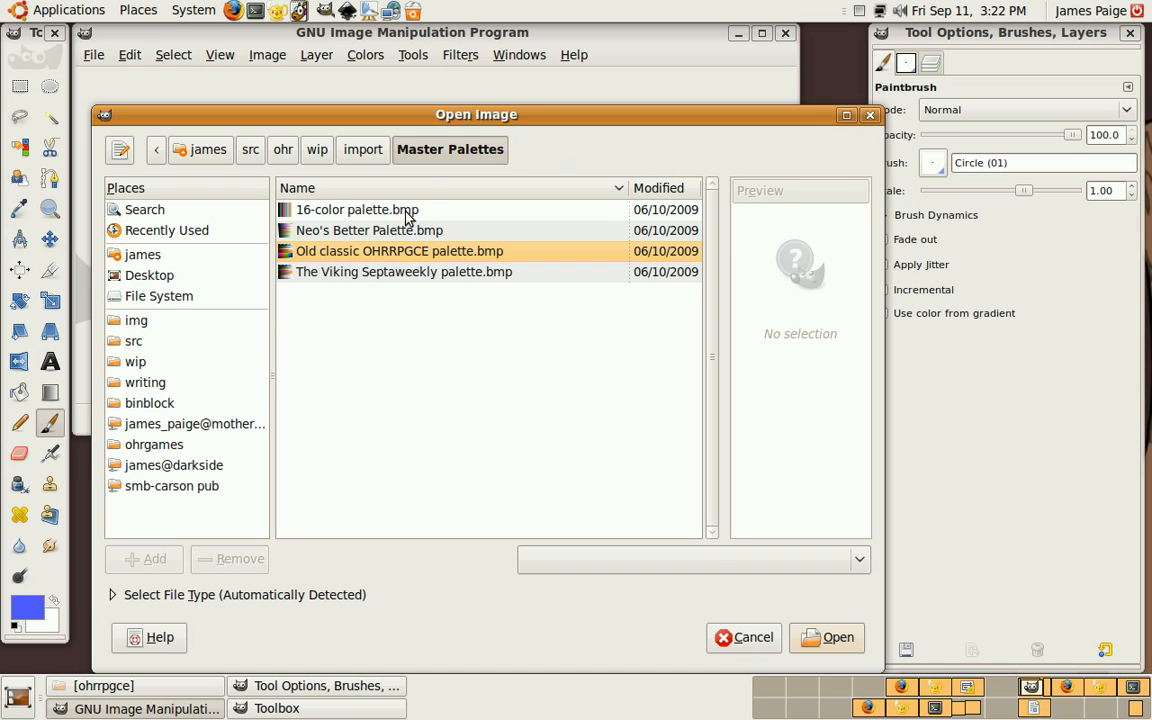
{"action": "left_click", "coordinate": [362, 149]}
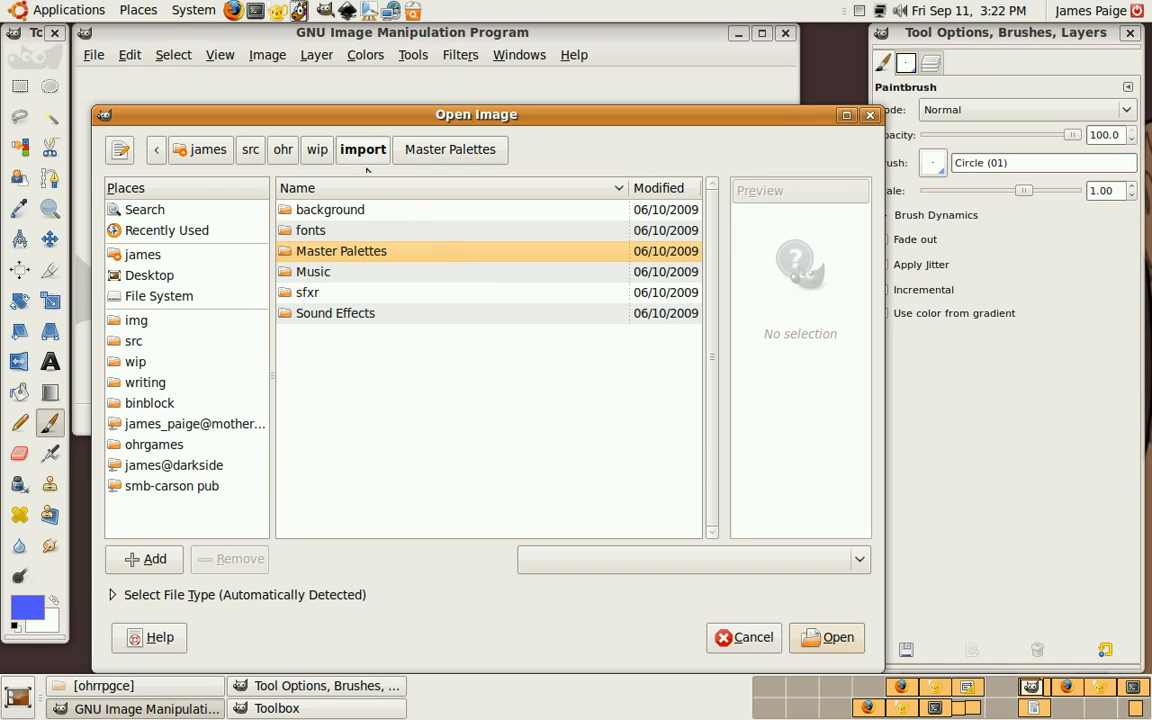
{"action": "double_click", "coordinate": [341, 251]}
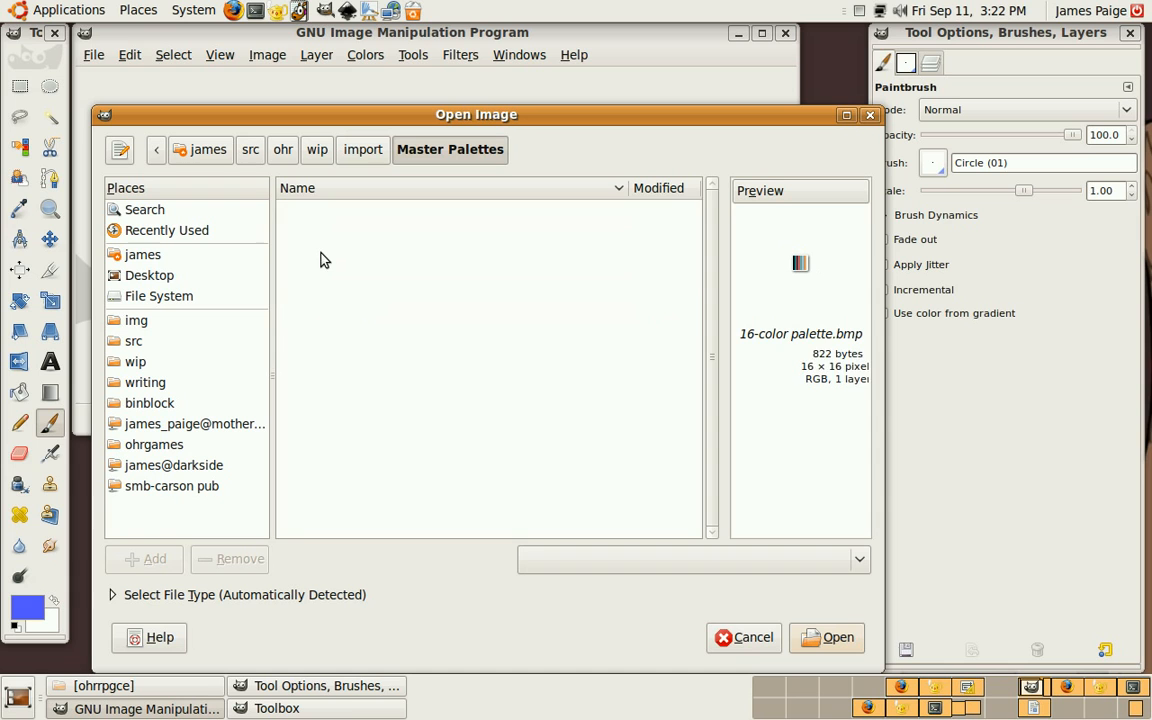
{"action": "left_click", "coordinate": [450, 149]}
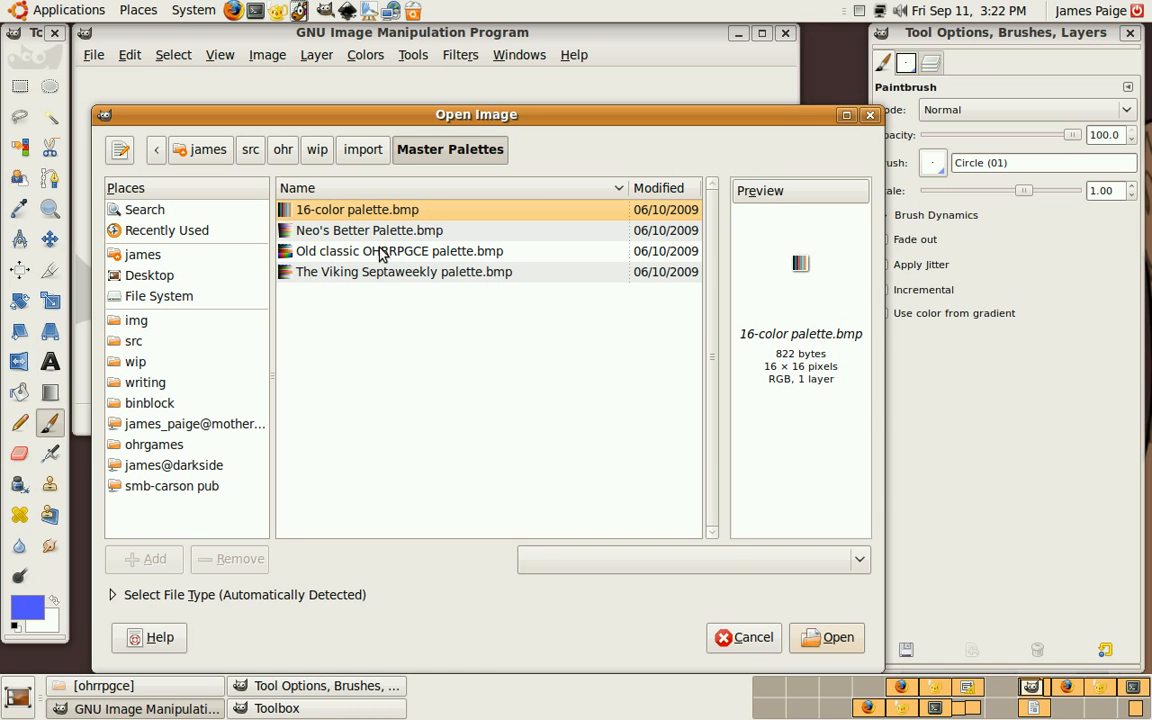
{"action": "left_click", "coordinate": [368, 230]}
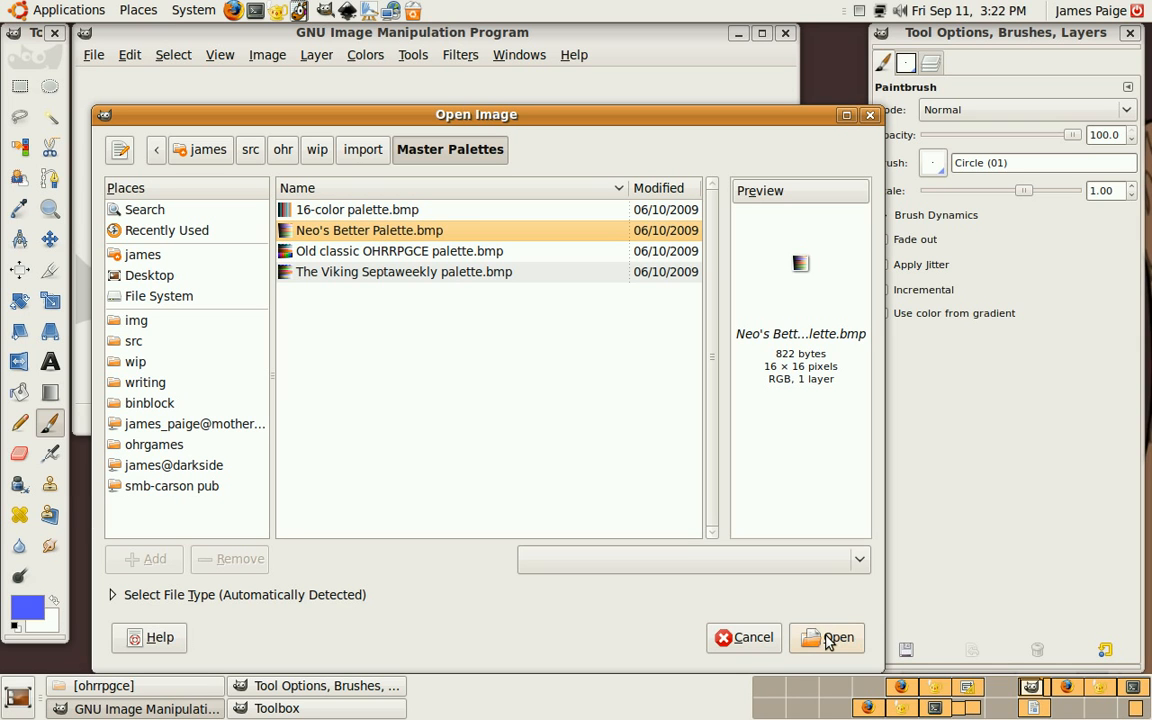
{"action": "left_click", "coordinate": [830, 637]}
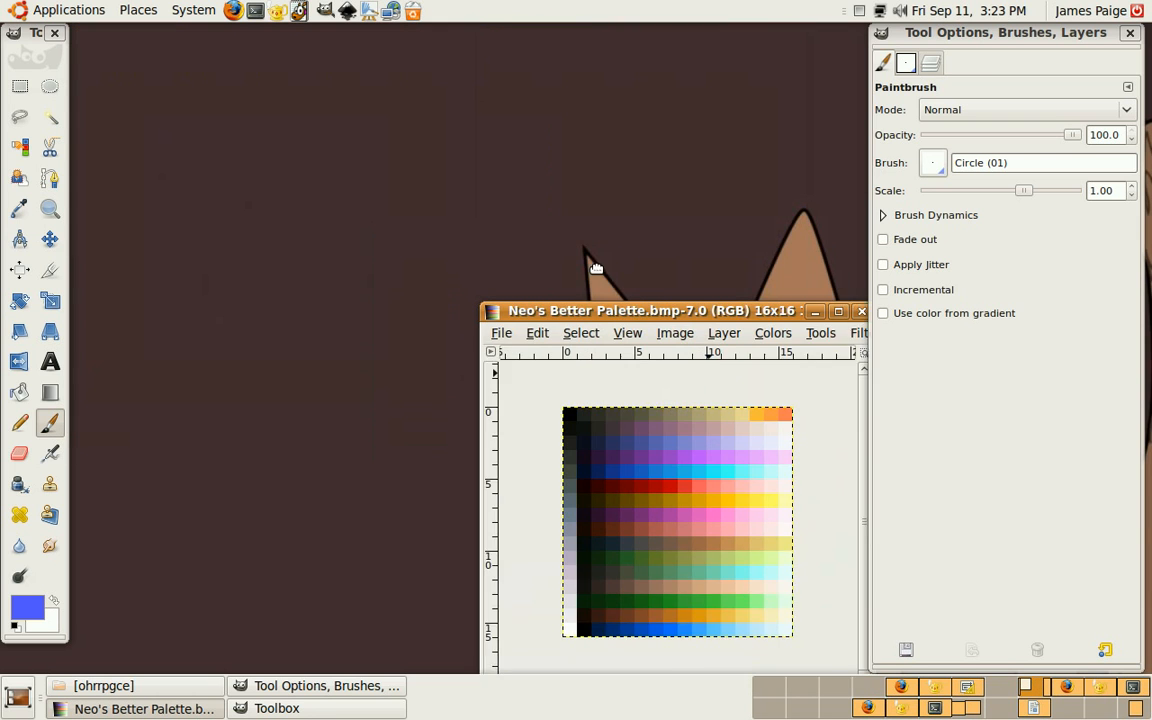
- Move the palette window and sample a dark blue swatch as the foreground colour
{"action": "left_click_drag", "start_coordinate": [650, 310], "coordinate": [625, 251]}
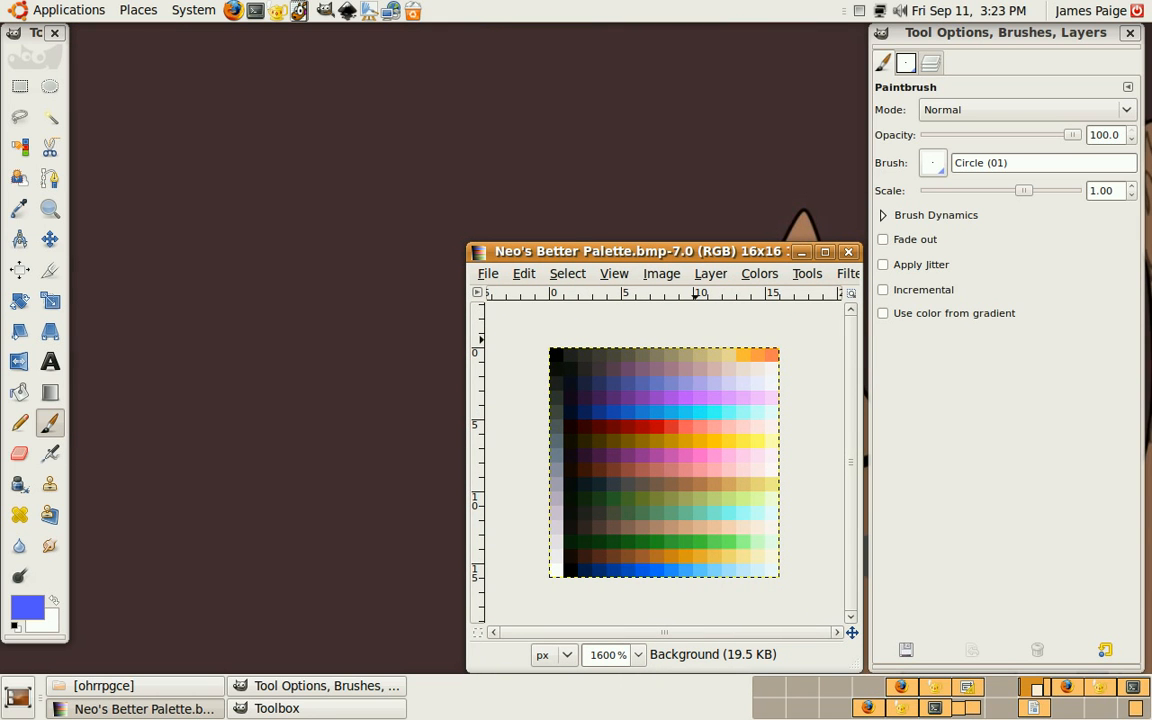
{"action": "left_click", "coordinate": [18, 209]}
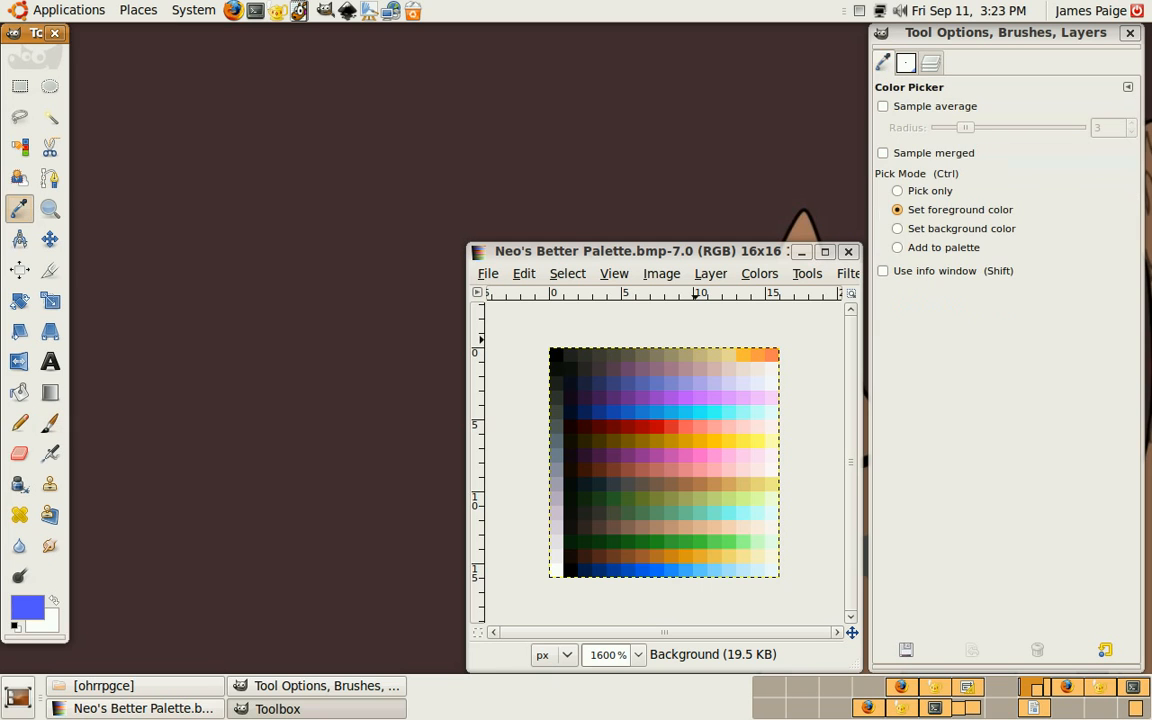
{"action": "left_click", "coordinate": [636, 494]}
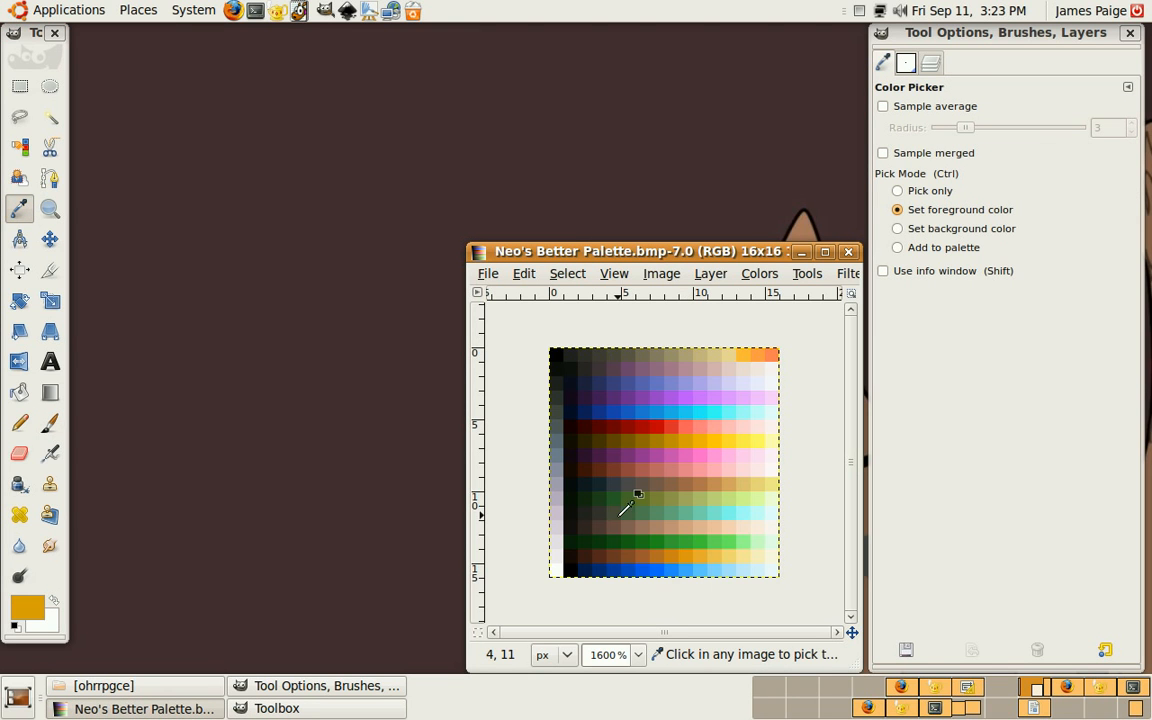
{"action": "left_click", "coordinate": [638, 498]}
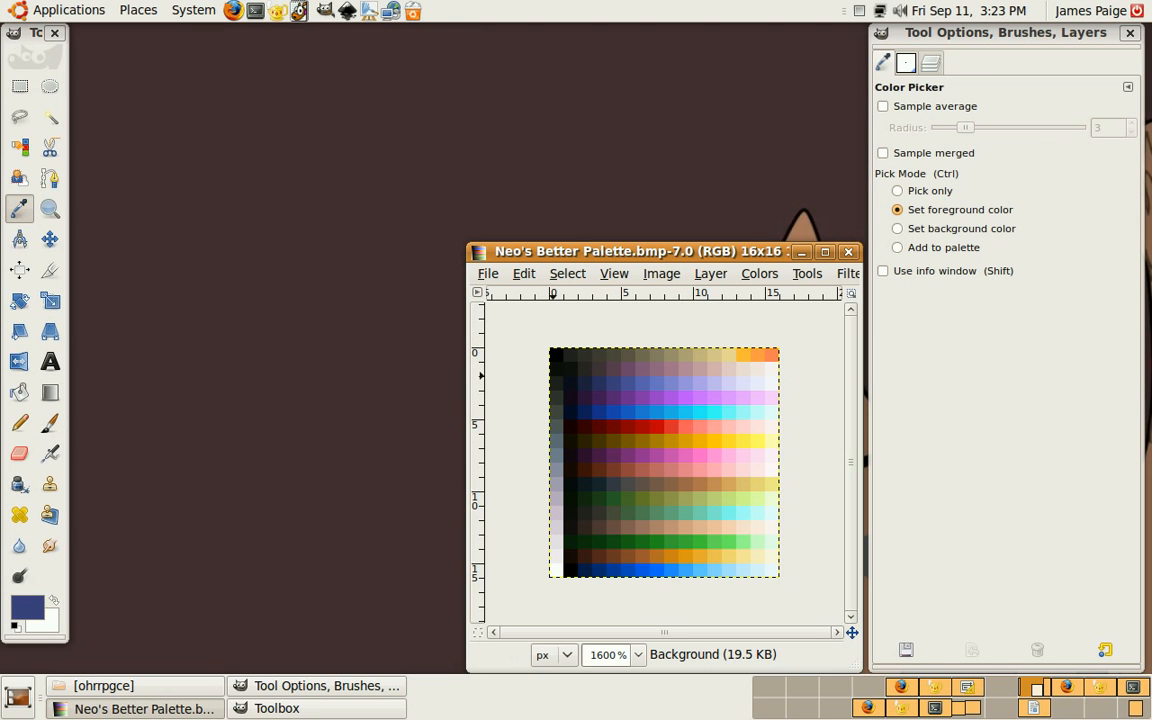
{"action": "left_click", "coordinate": [488, 273]}
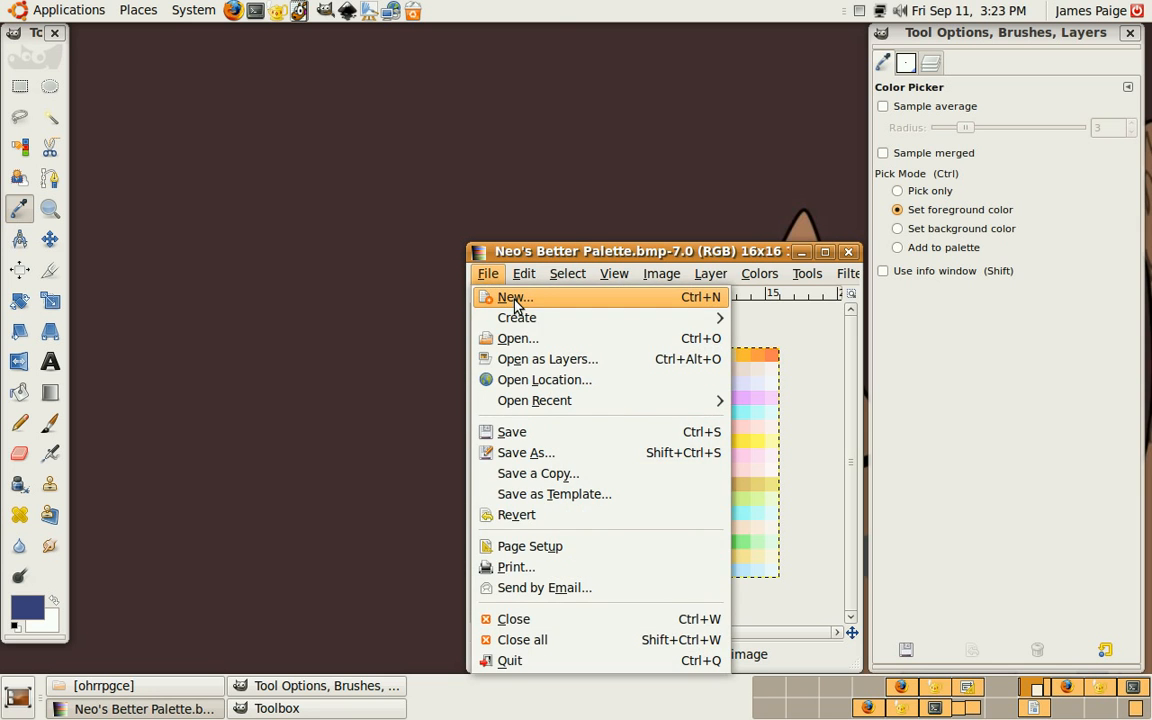
- Create a new blank image 80 pixels wide and 80 pixels high
{"action": "left_click", "coordinate": [514, 297]}
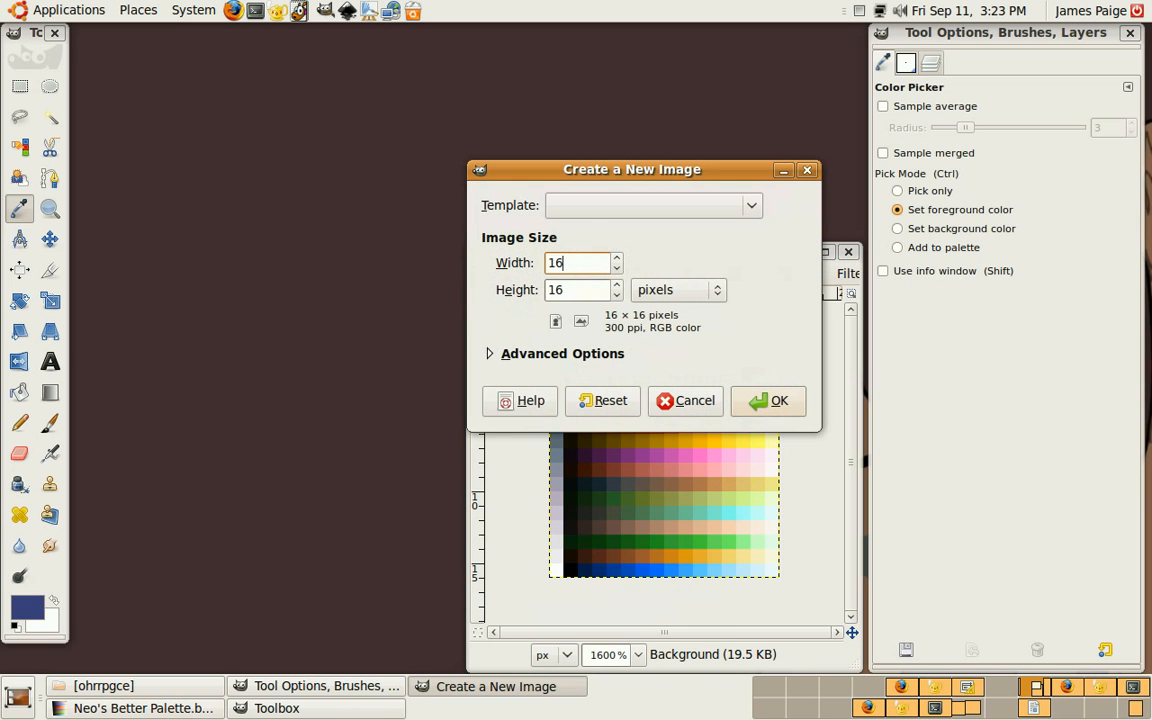
{"action": "type", "text": "80"}
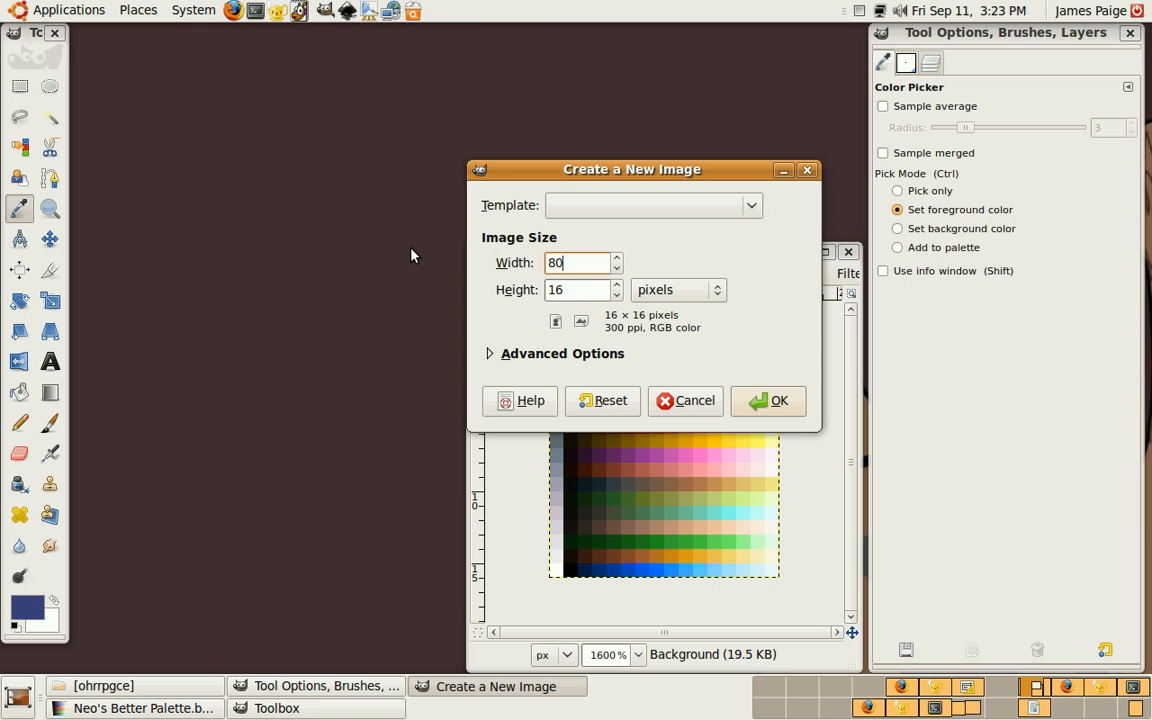
{"action": "type", "text": "80"}
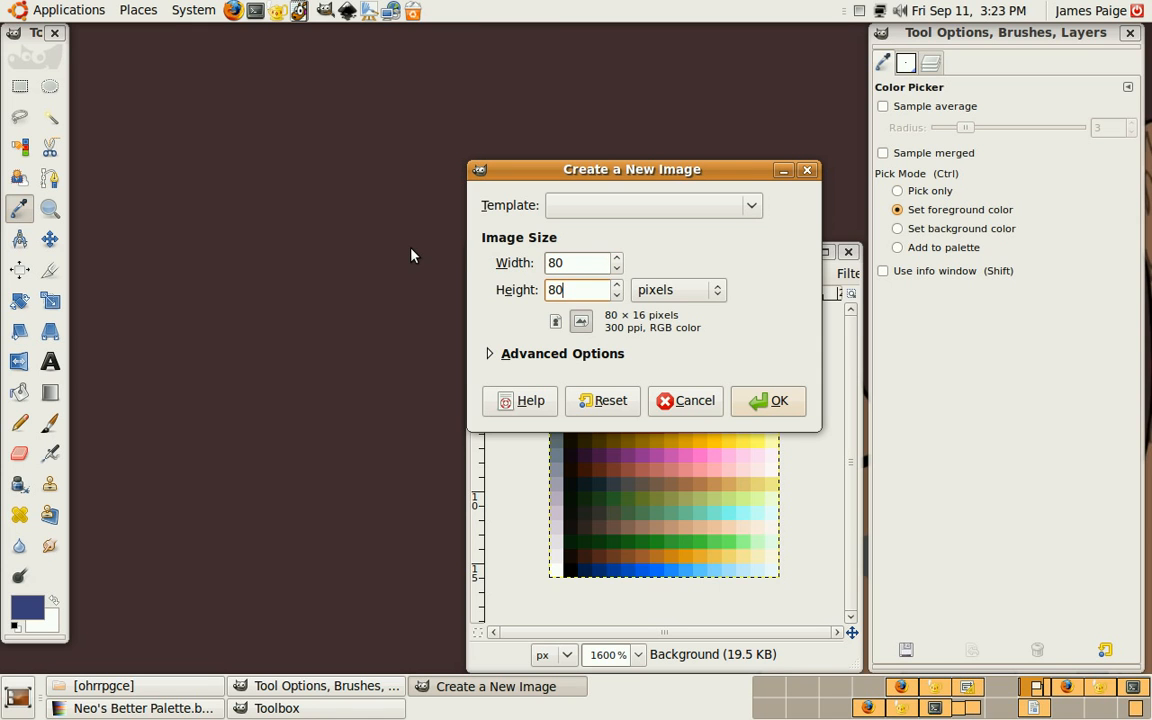
{"action": "left_click", "coordinate": [685, 401]}
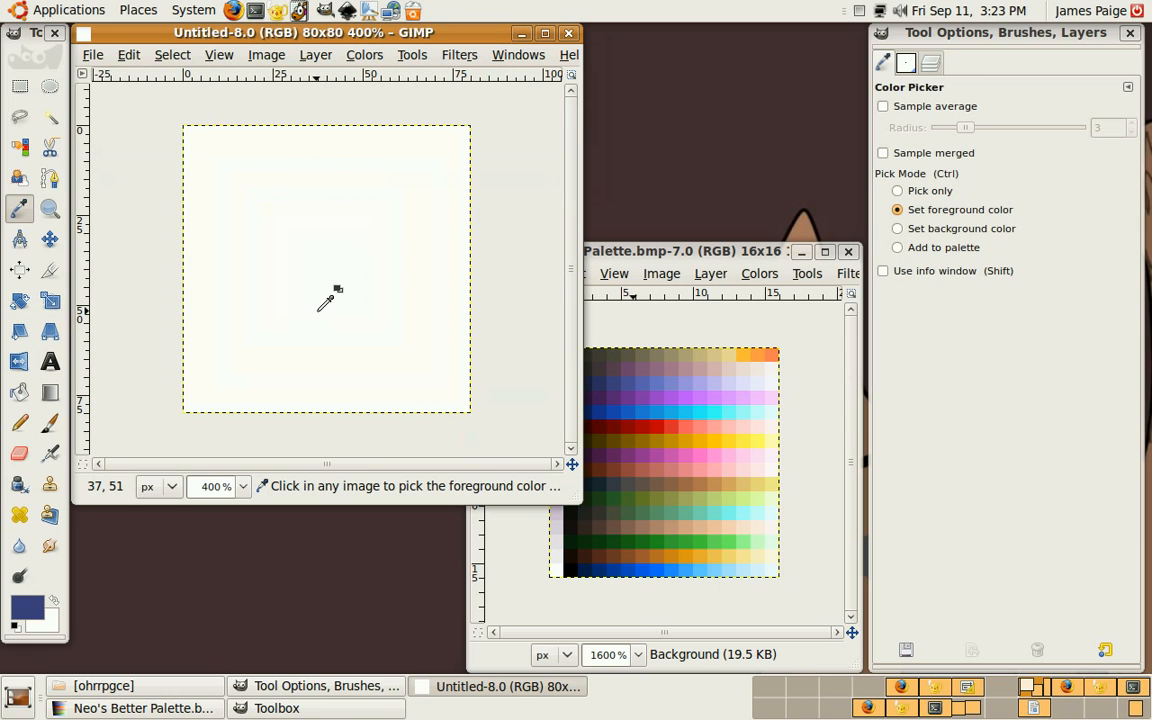
{"action": "mouse_move", "coordinate": [337, 305]}
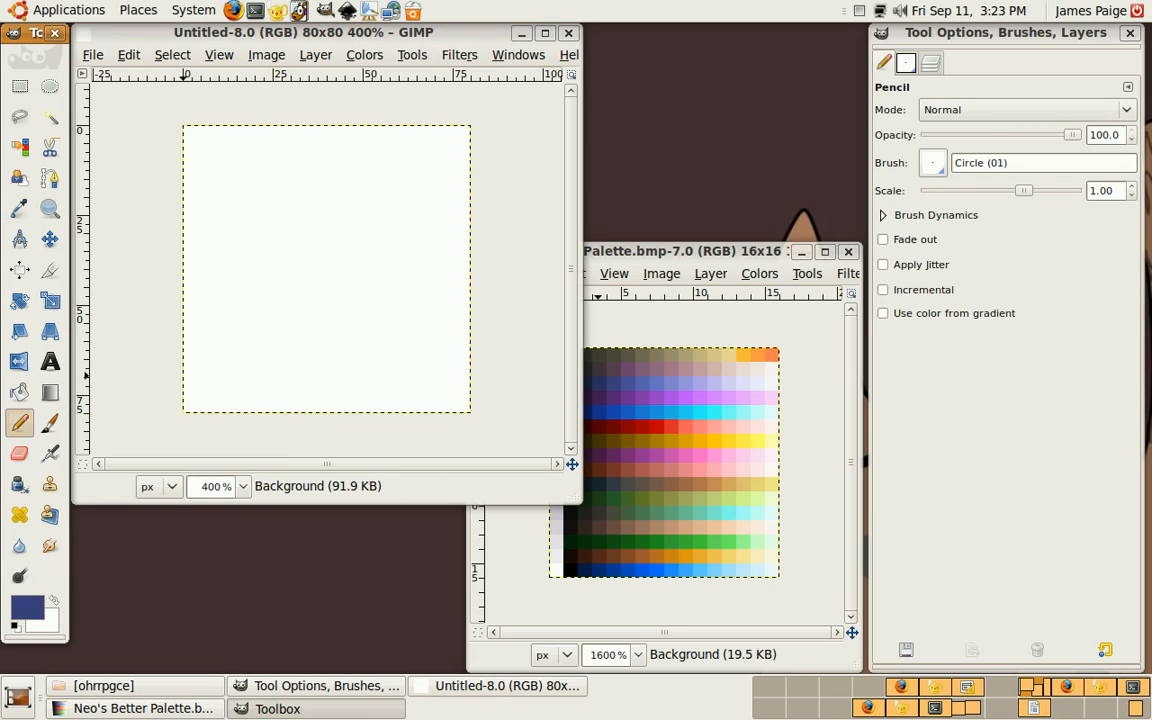
{"action": "left_click", "coordinate": [907, 63]}
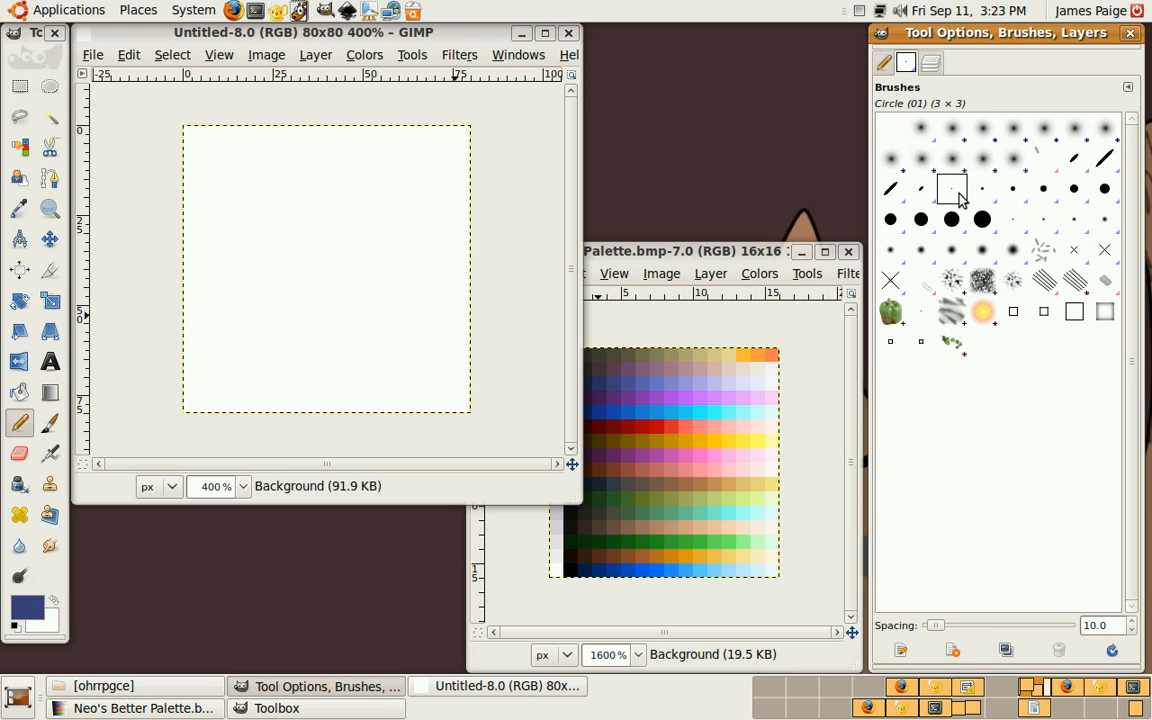
{"action": "left_click", "coordinate": [883, 62]}
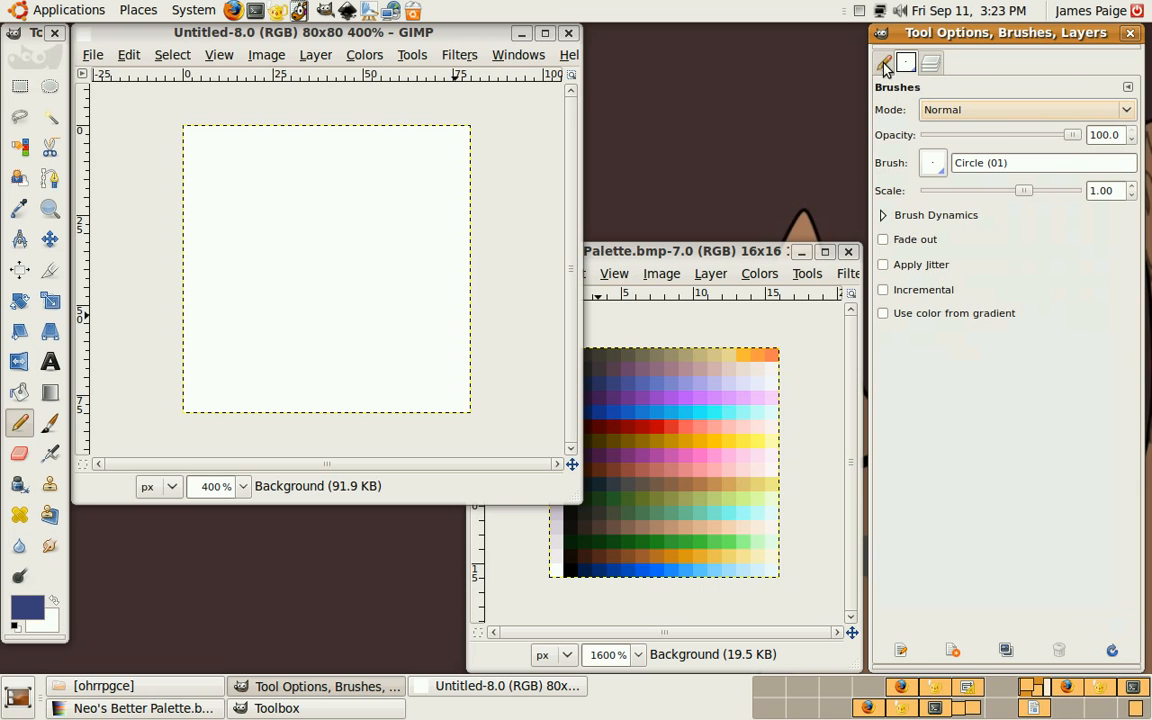
{"action": "left_click", "coordinate": [885, 64]}
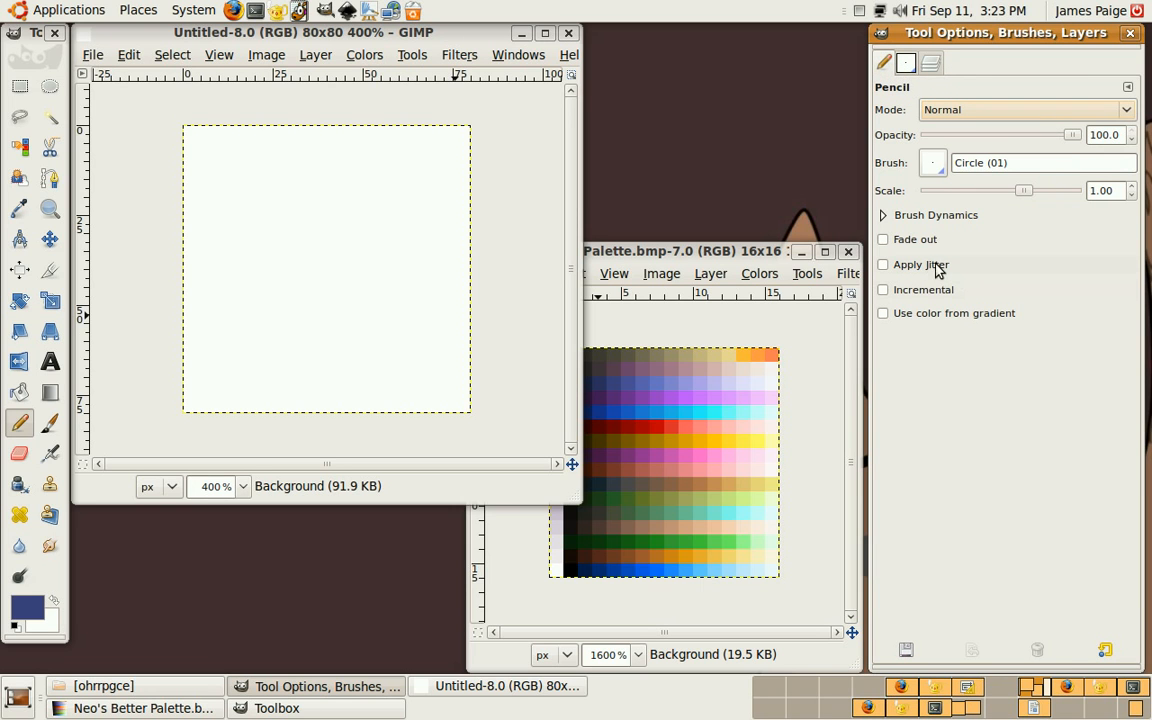
{"action": "mouse_move", "coordinate": [962, 121]}
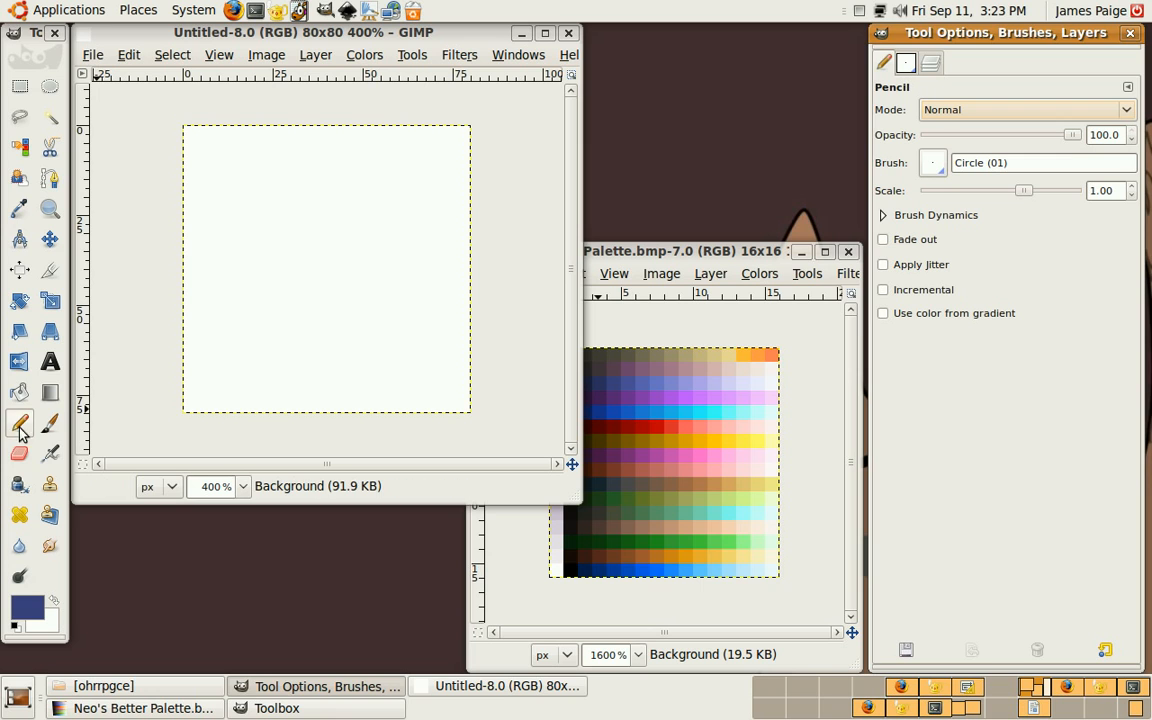
{"action": "left_click", "coordinate": [50, 423]}
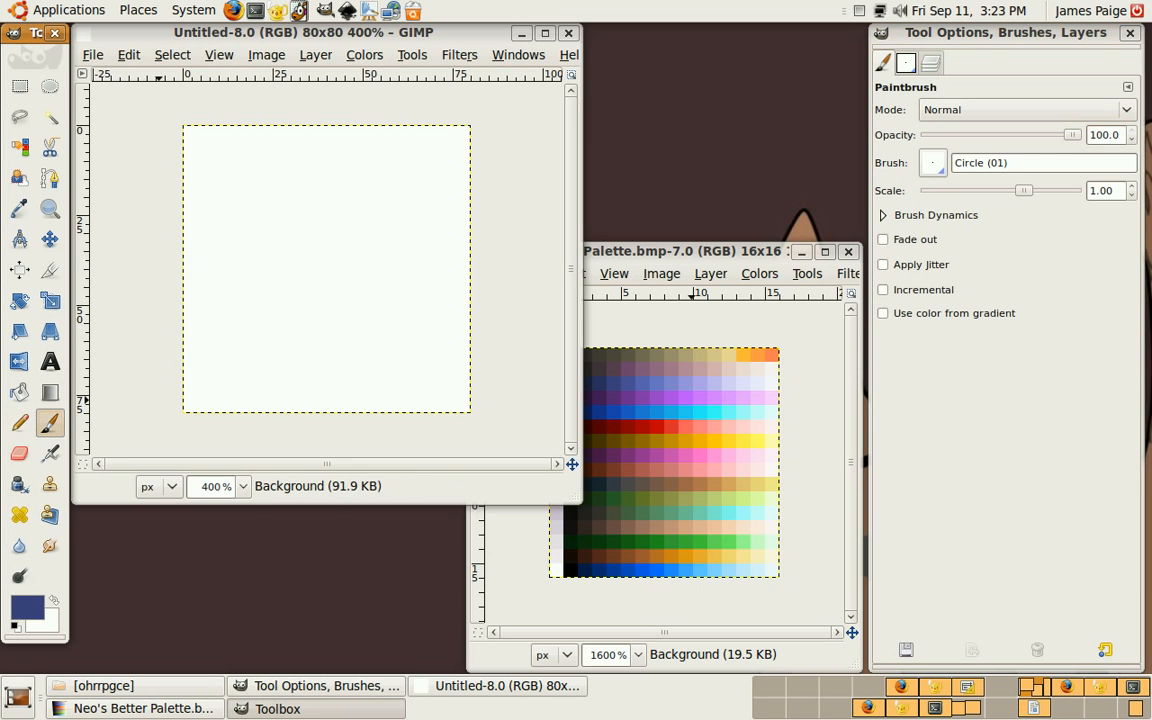
{"action": "mouse_move", "coordinate": [929, 63]}
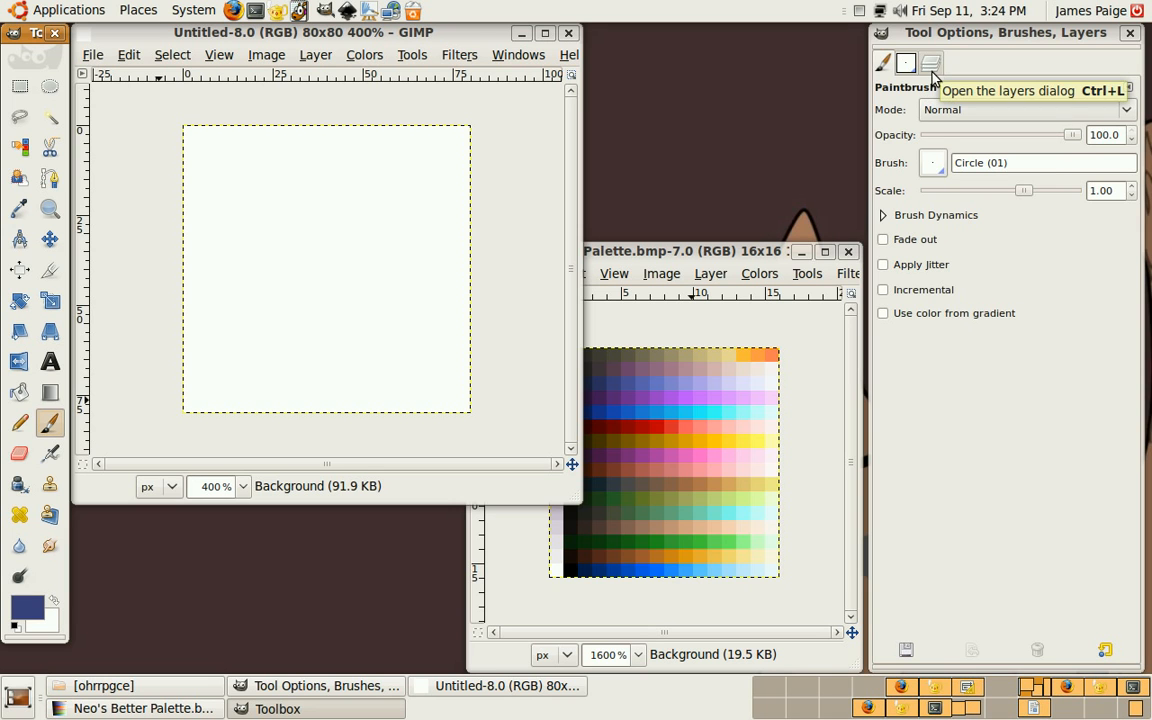
{"action": "left_click", "coordinate": [904, 63]}
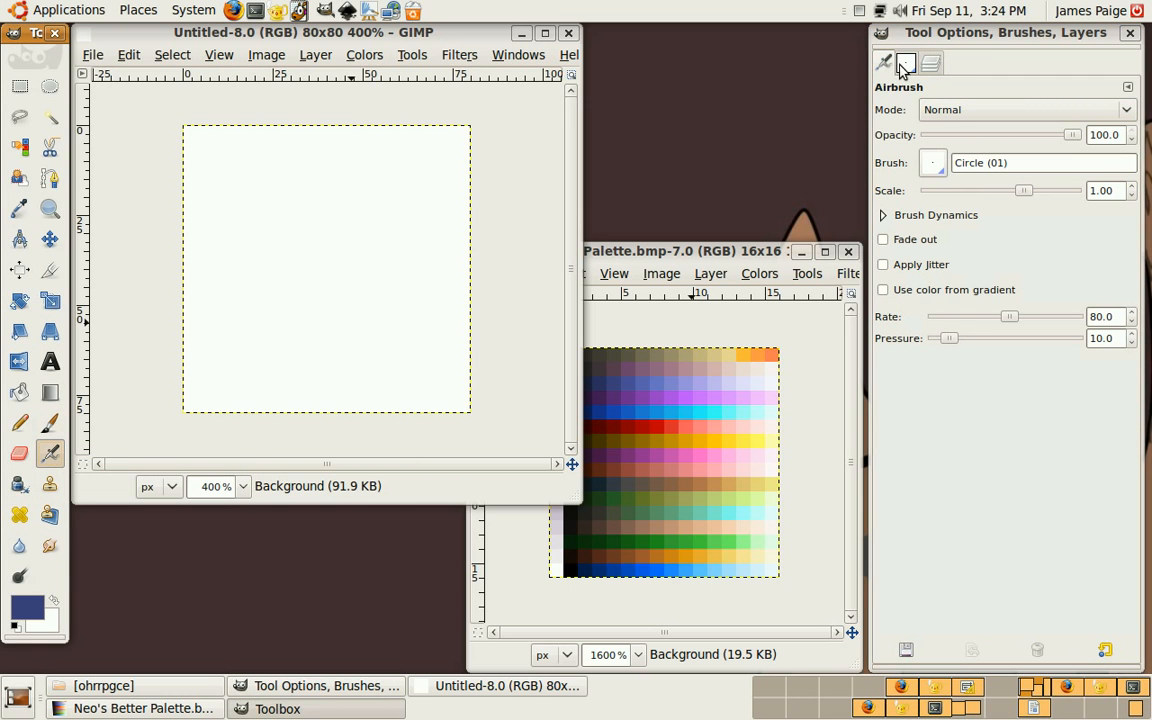
{"action": "left_click", "coordinate": [904, 63]}
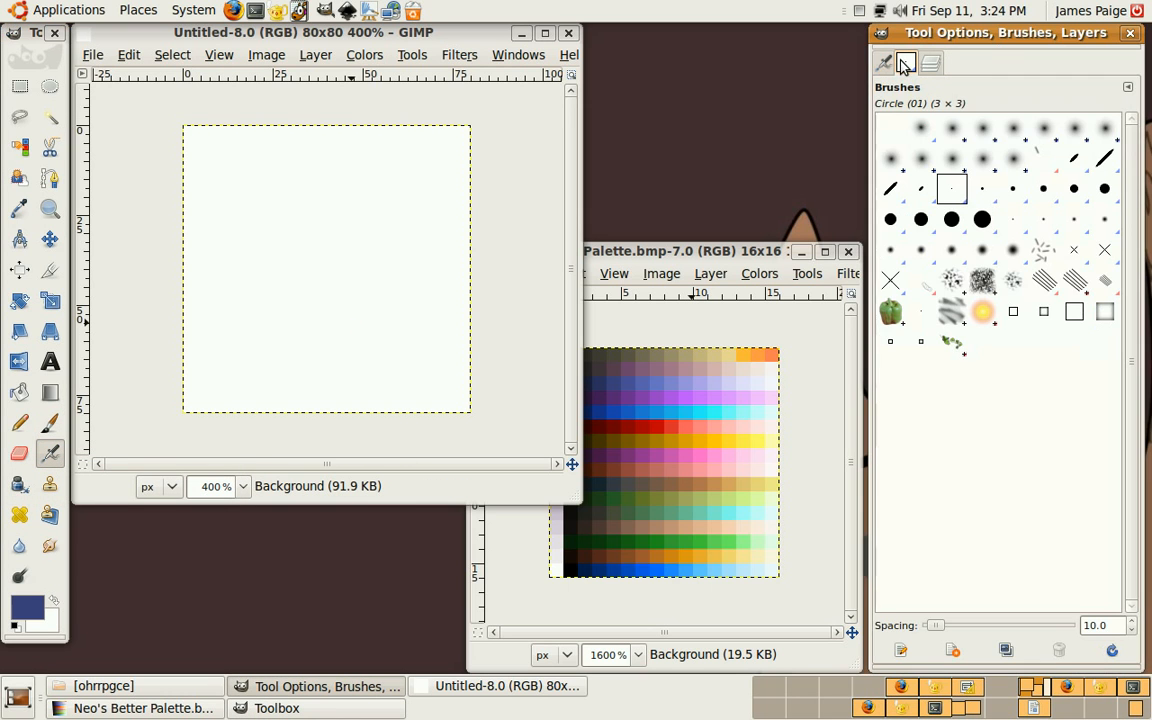
{"action": "left_click", "coordinate": [885, 63]}
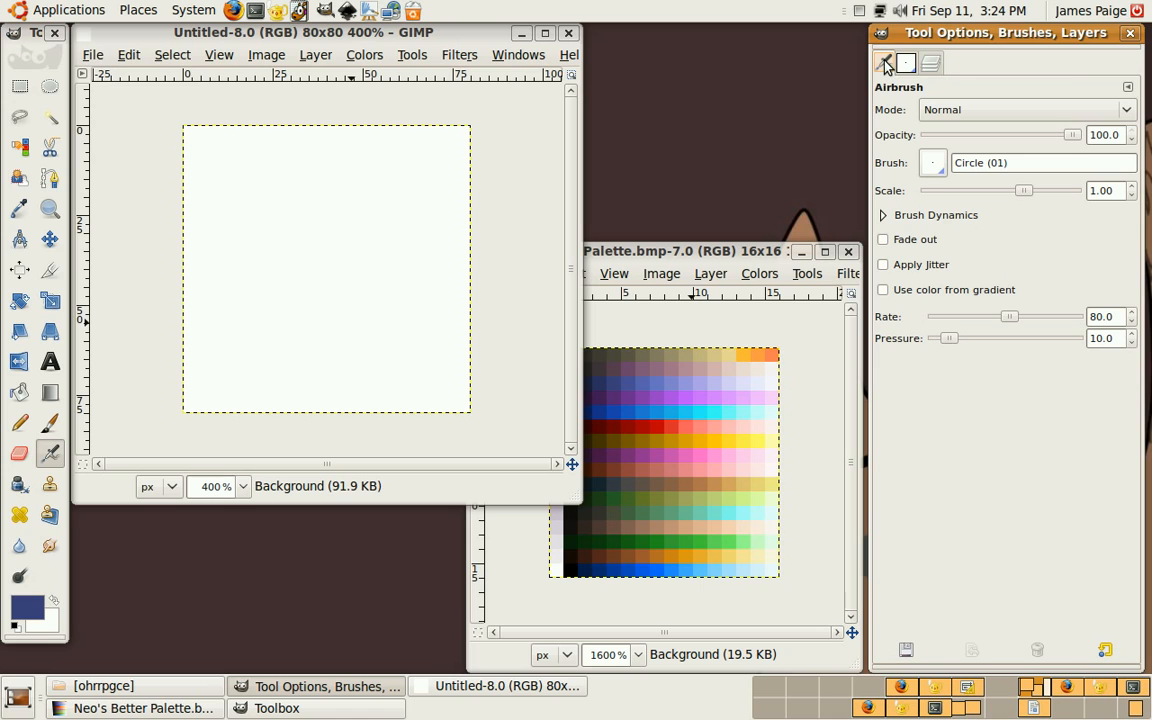
{"action": "mouse_move", "coordinate": [885, 64]}
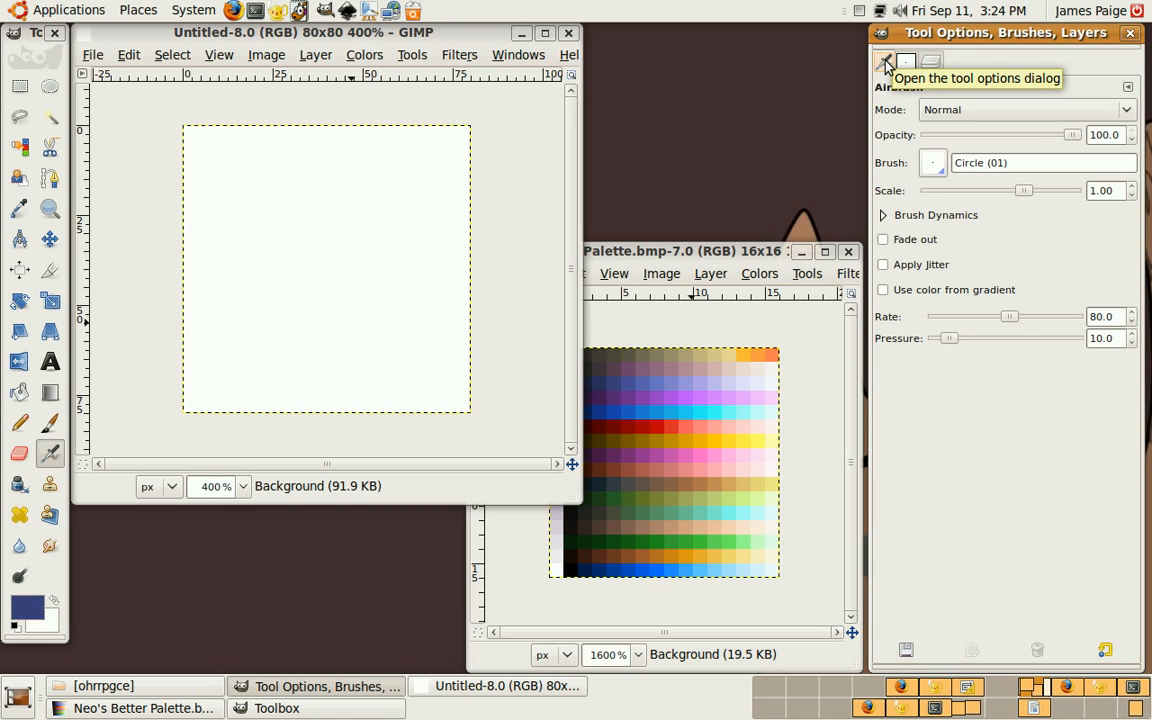
{"action": "mouse_move", "coordinate": [175, 340]}
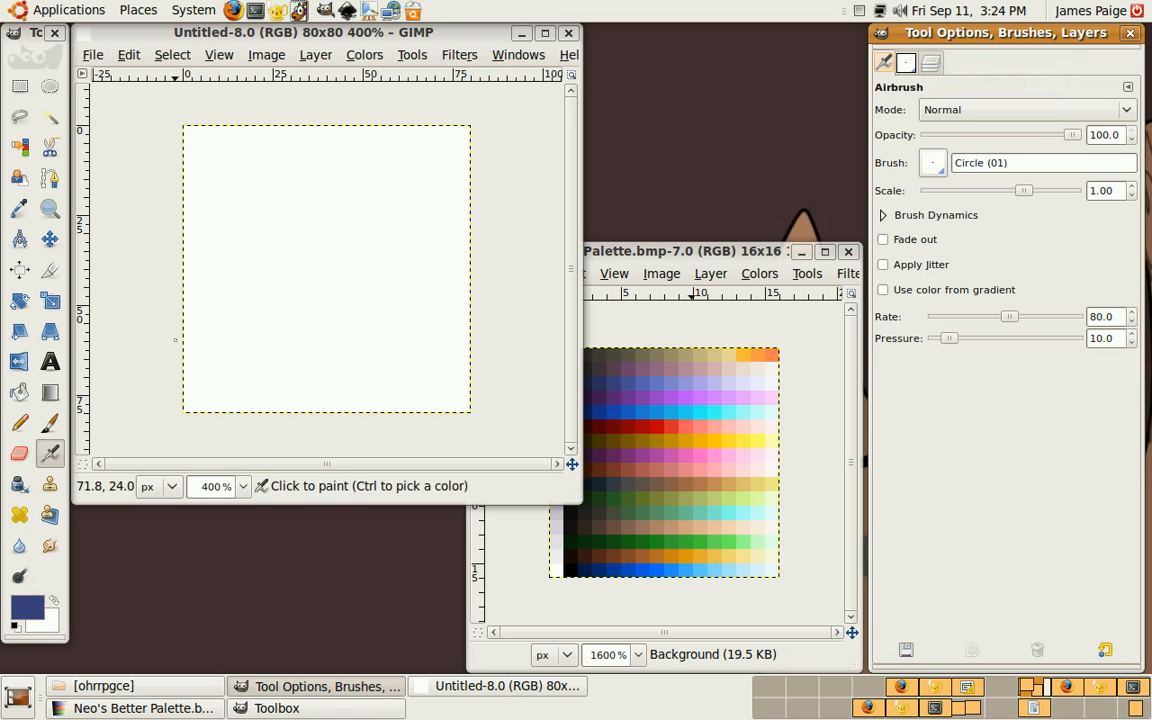
{"action": "left_click", "coordinate": [14, 420]}
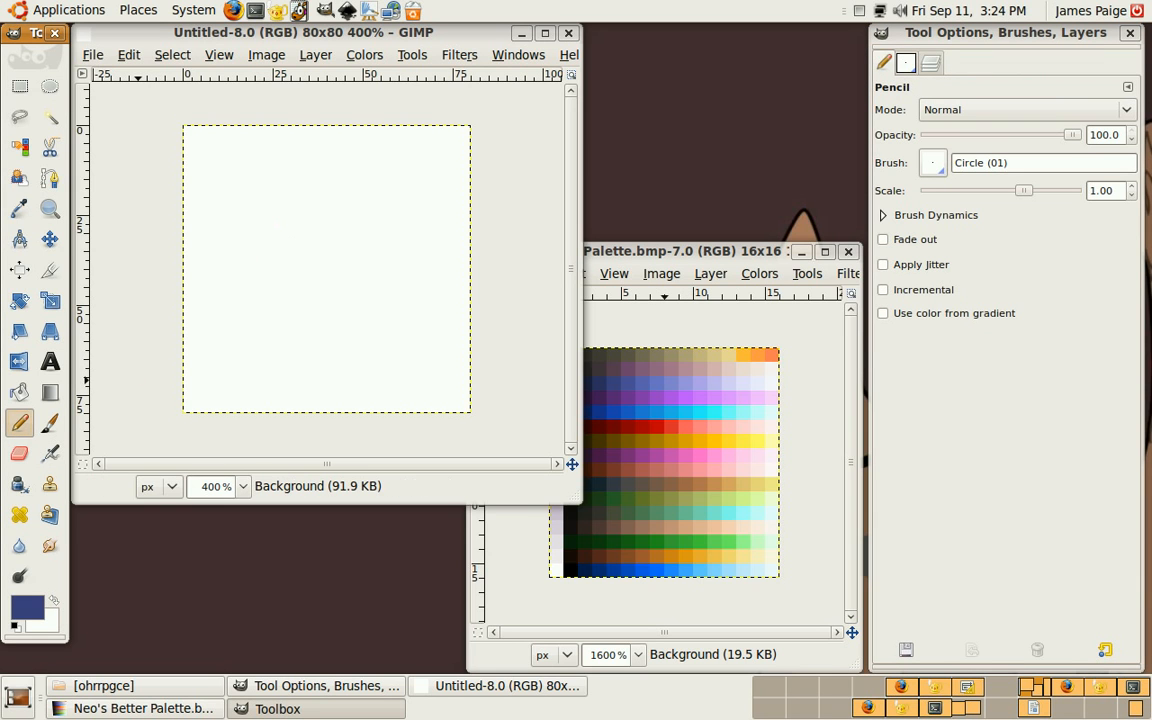
{"action": "mouse_move", "coordinate": [518, 515]}
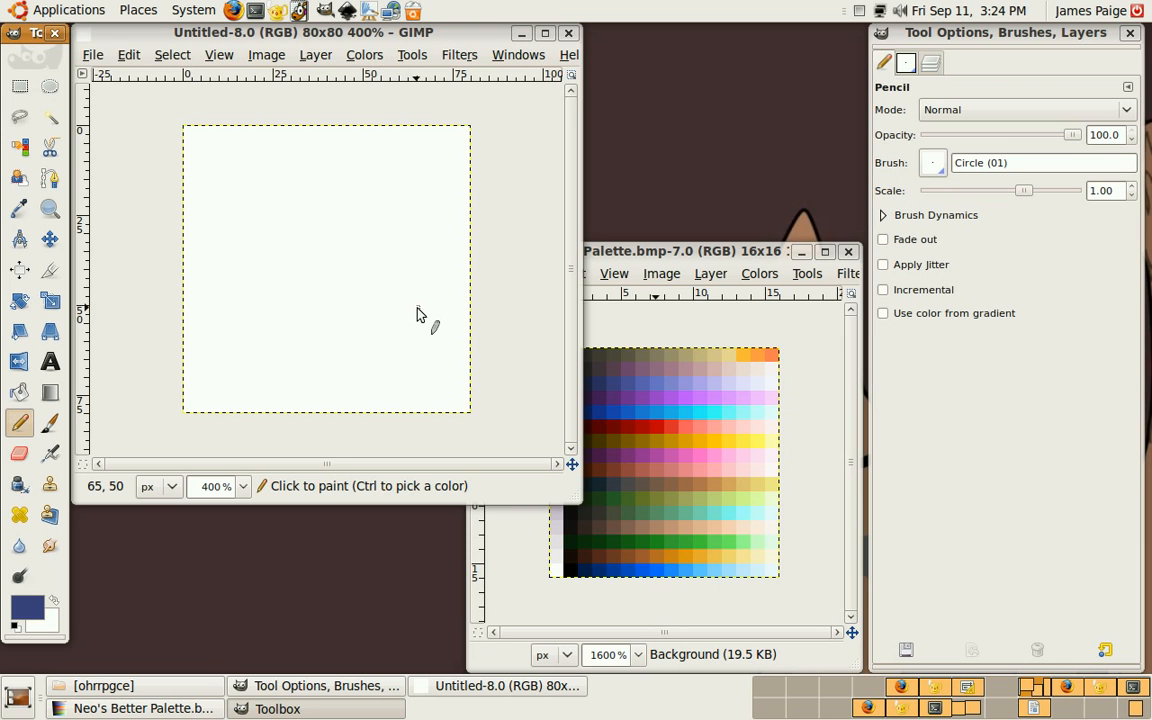
{"action": "left_click", "coordinate": [410, 55]}
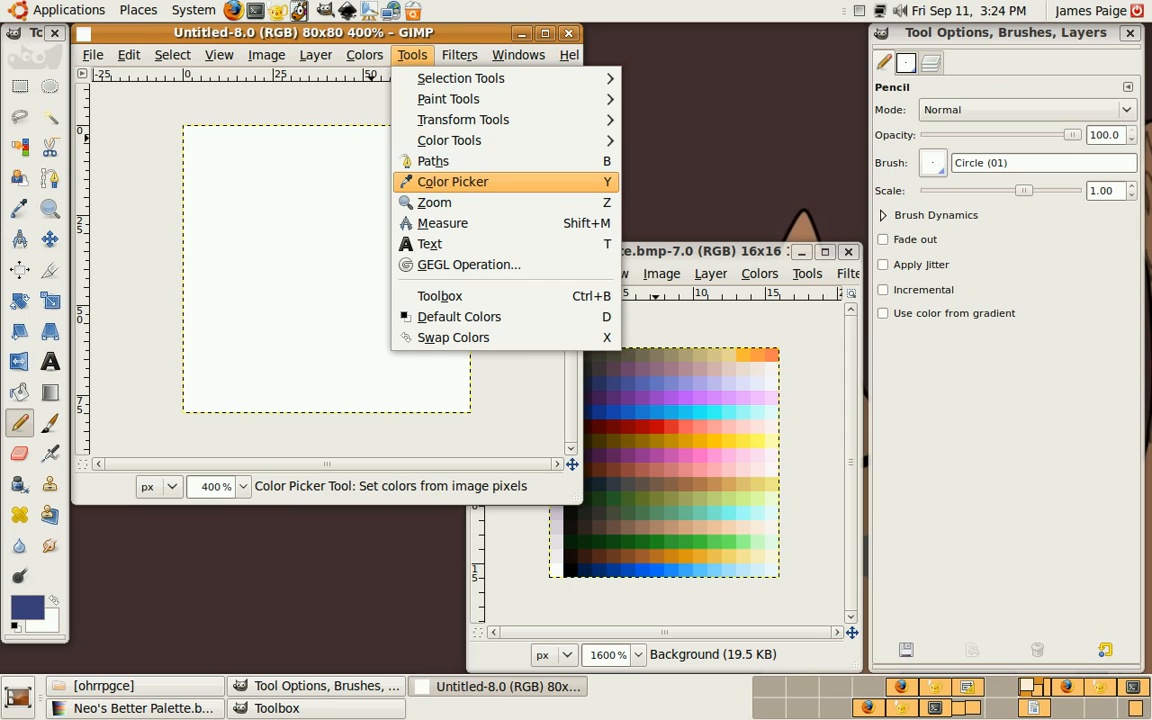
{"action": "mouse_move", "coordinate": [439, 148]}
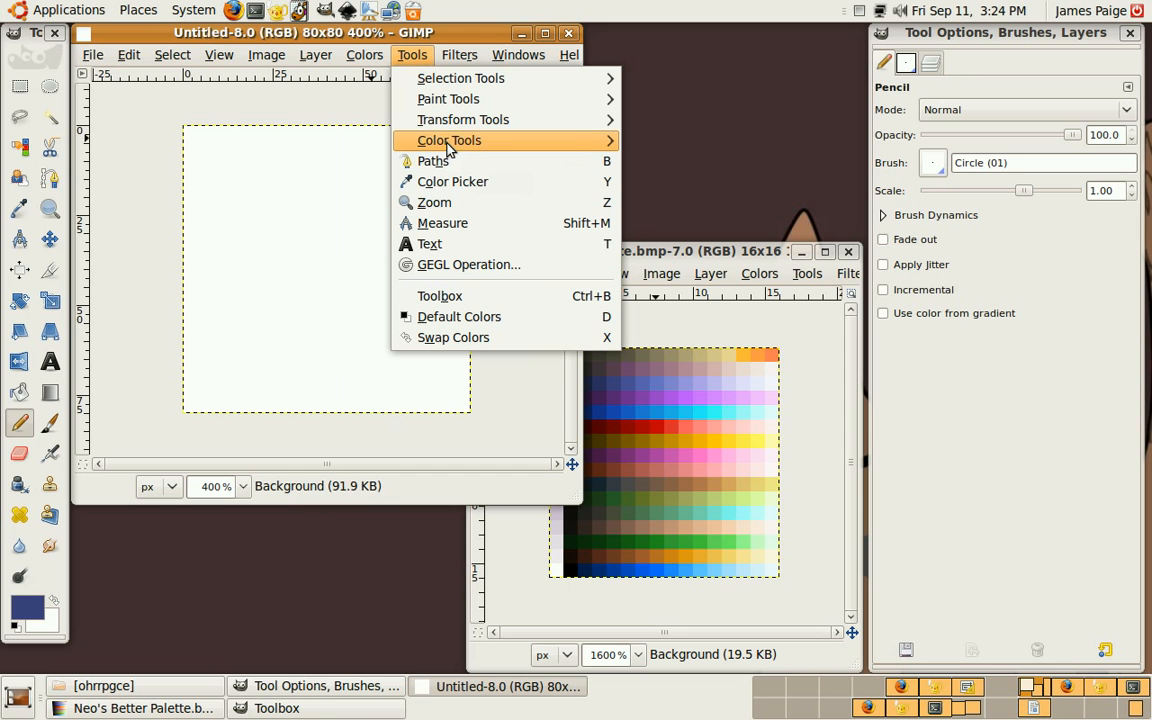
{"action": "mouse_move", "coordinate": [468, 186]}
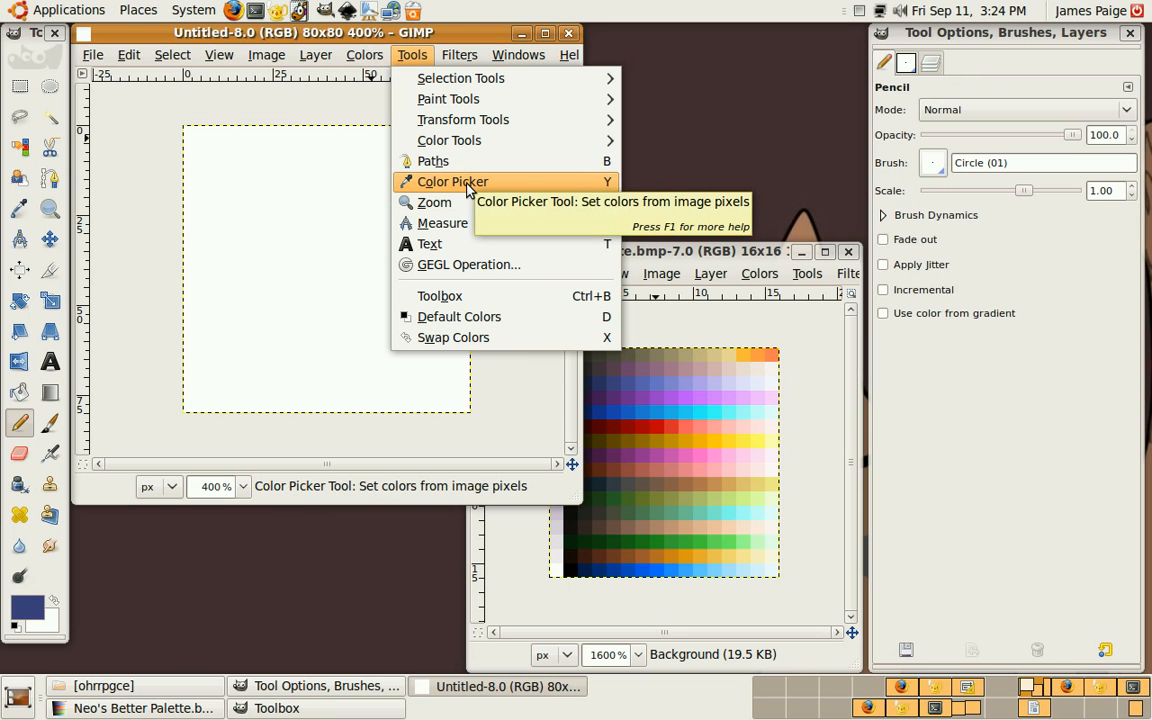
{"action": "mouse_move", "coordinate": [448, 98]}
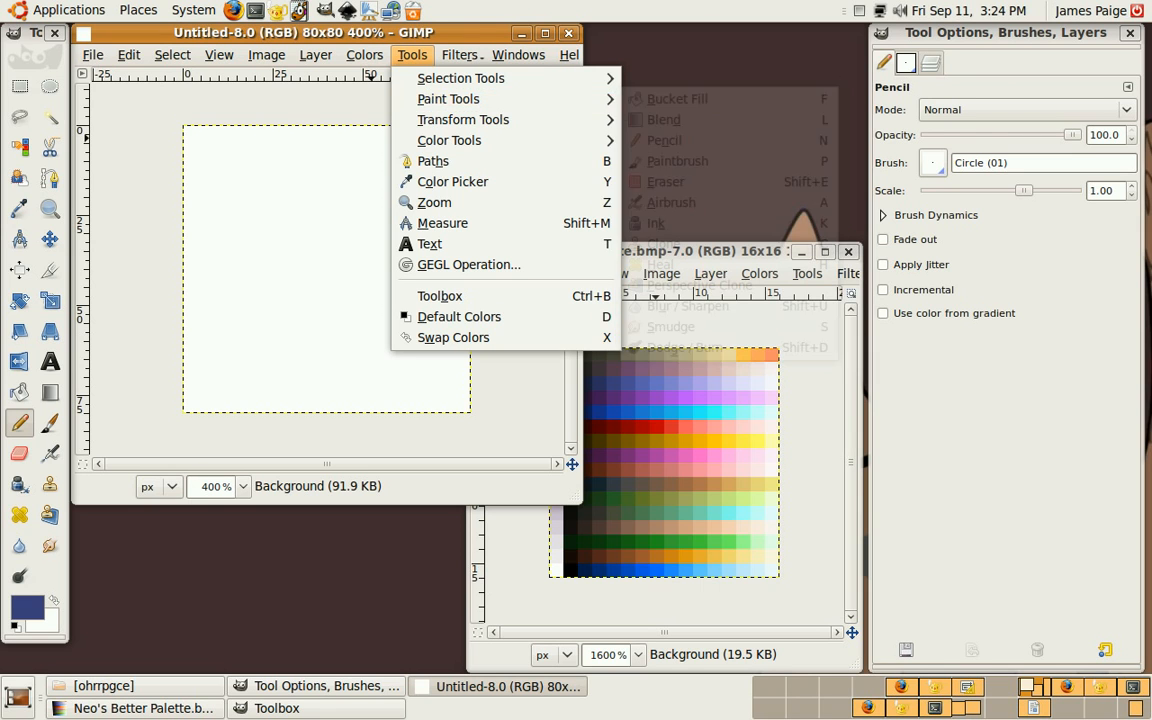
{"action": "left_click", "coordinate": [390, 265]}
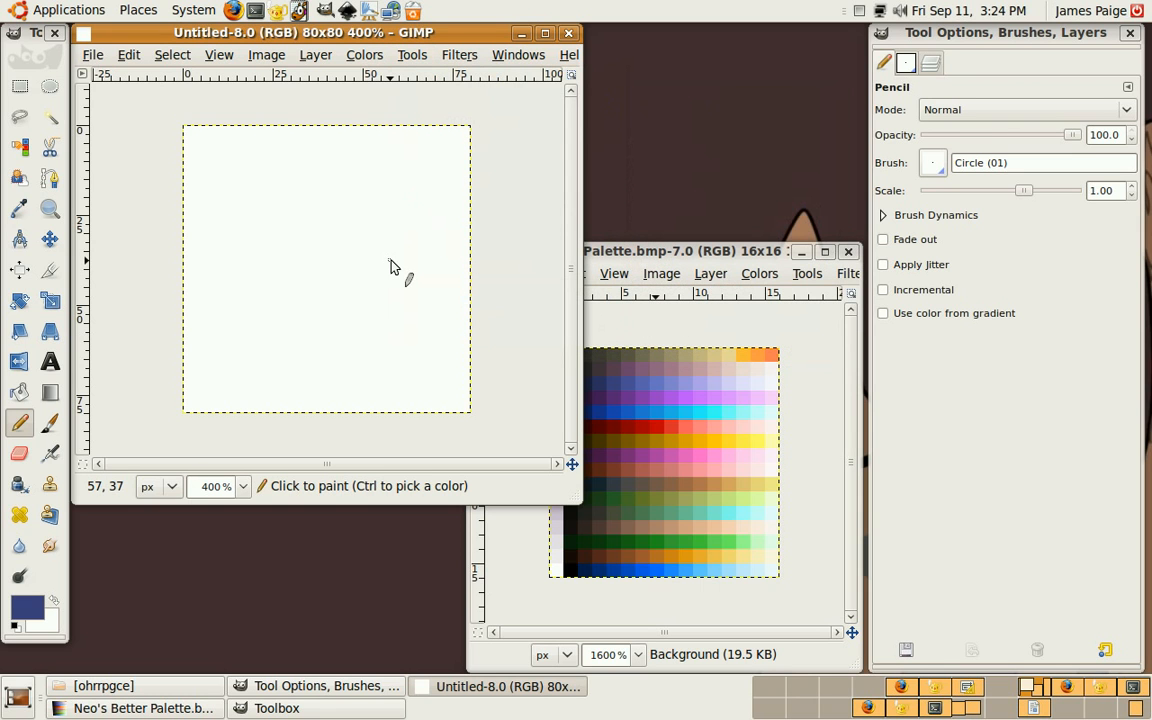
{"action": "mouse_move", "coordinate": [393, 275]}
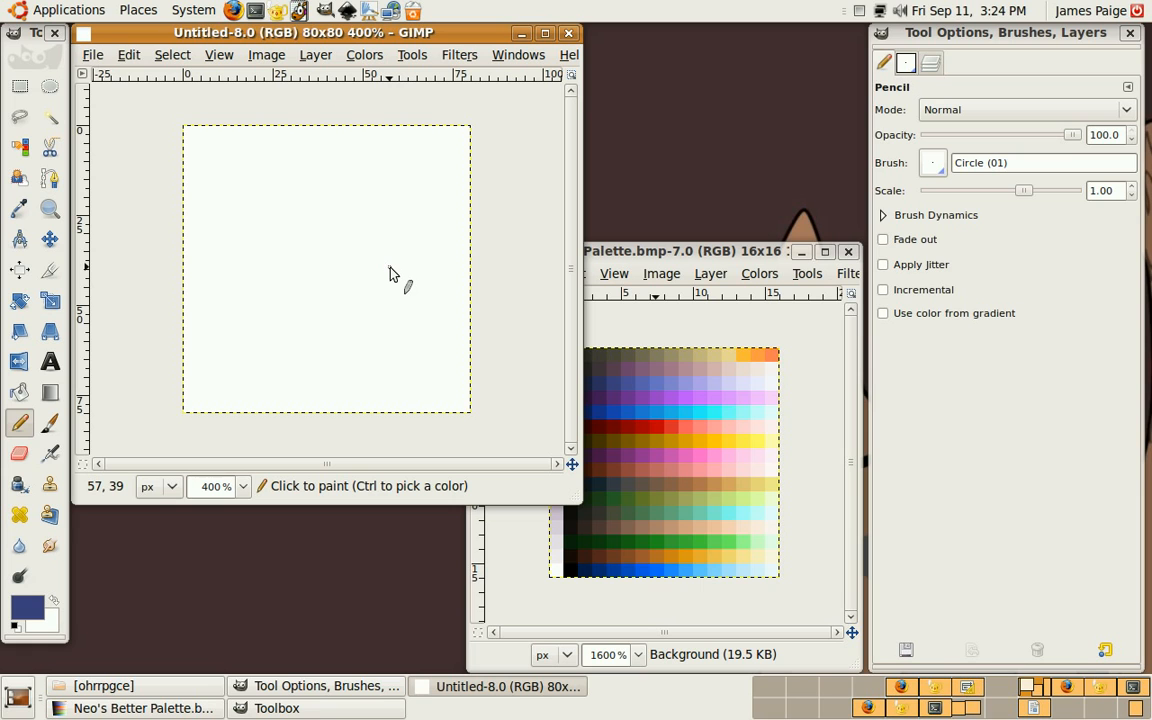
- Draw the black oval outline of the blob and sample light blue from the palette
{"action": "left_click", "coordinate": [14, 209]}
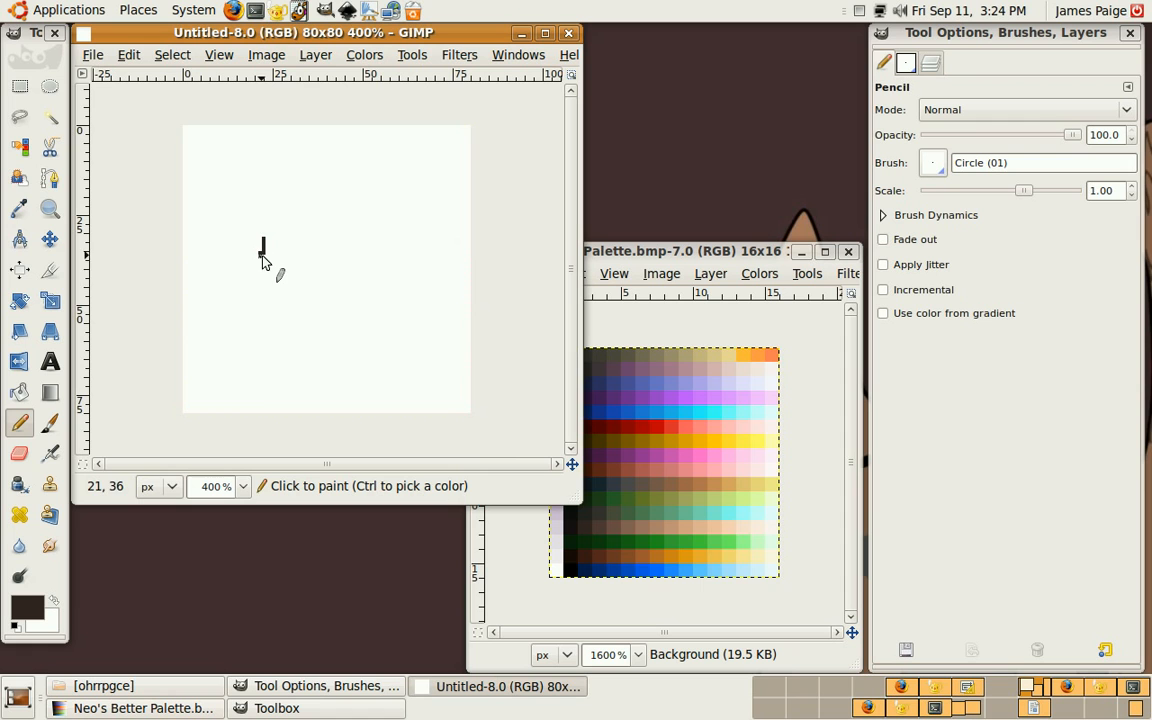
{"action": "left_click_drag", "start_coordinate": [262, 240], "coordinate": [390, 225]}
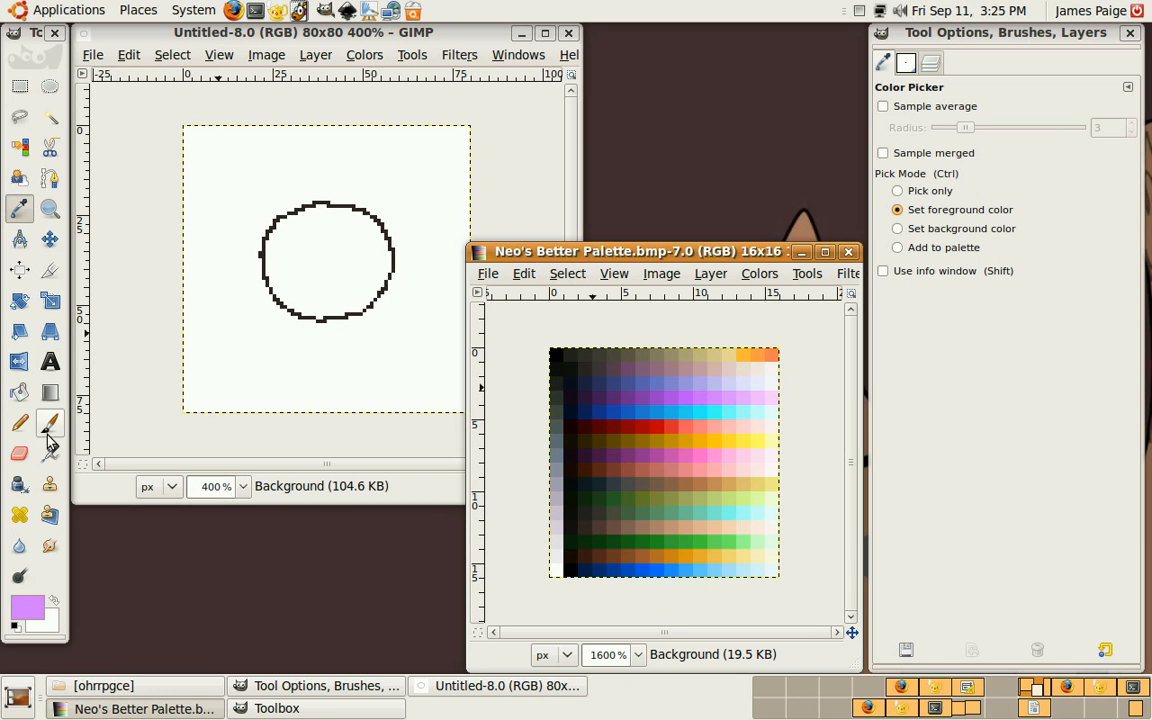
{"action": "left_click", "coordinate": [330, 255]}
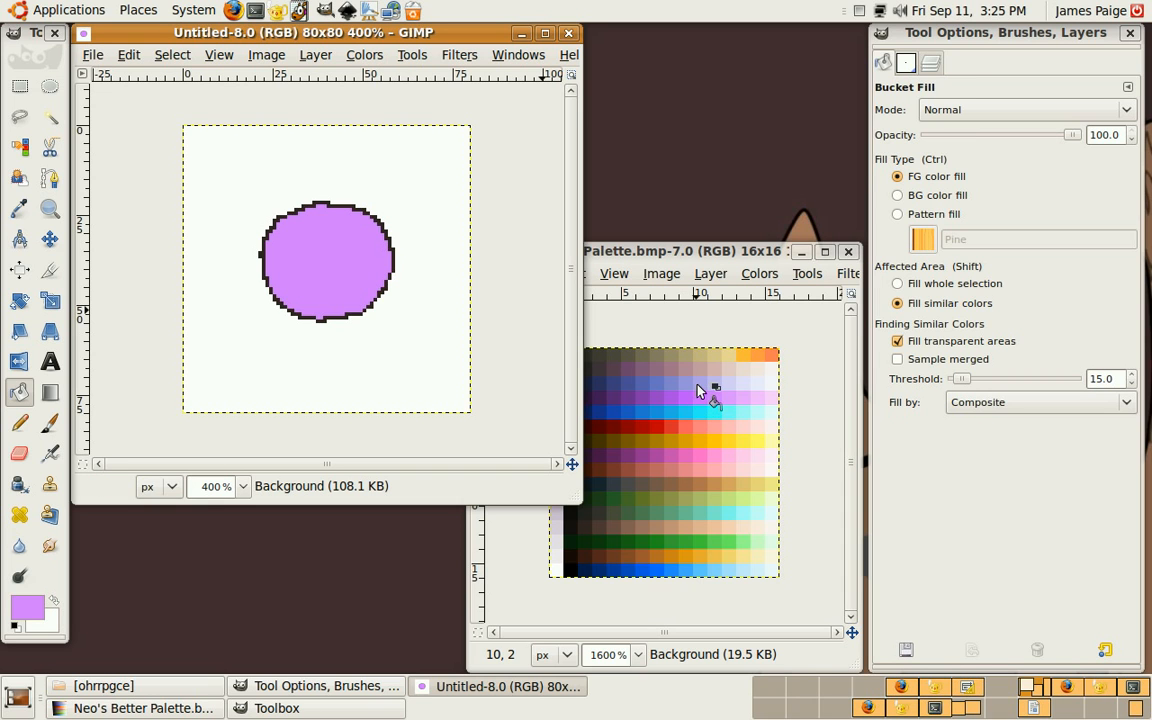
{"action": "left_click", "coordinate": [15, 209]}
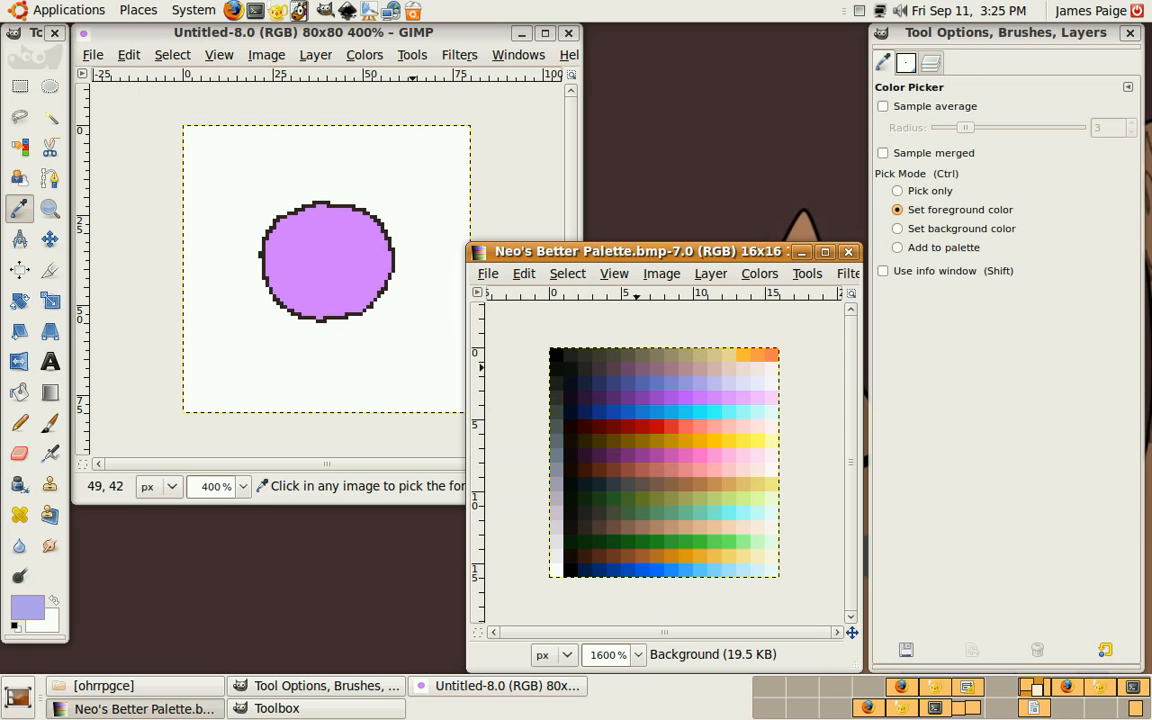
{"action": "left_click", "coordinate": [686, 402]}
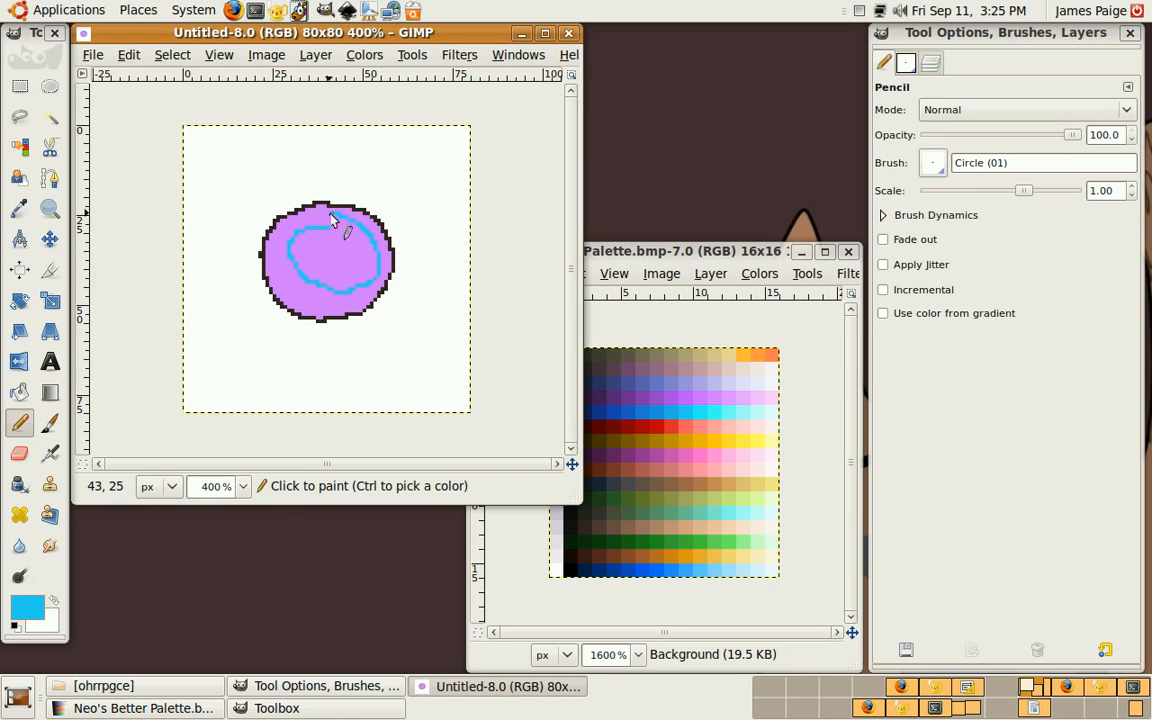
- Thicken the light-blue highlight curve inside the blob into a crescent
{"action": "left_click_drag", "start_coordinate": [335, 218], "coordinate": [305, 290]}
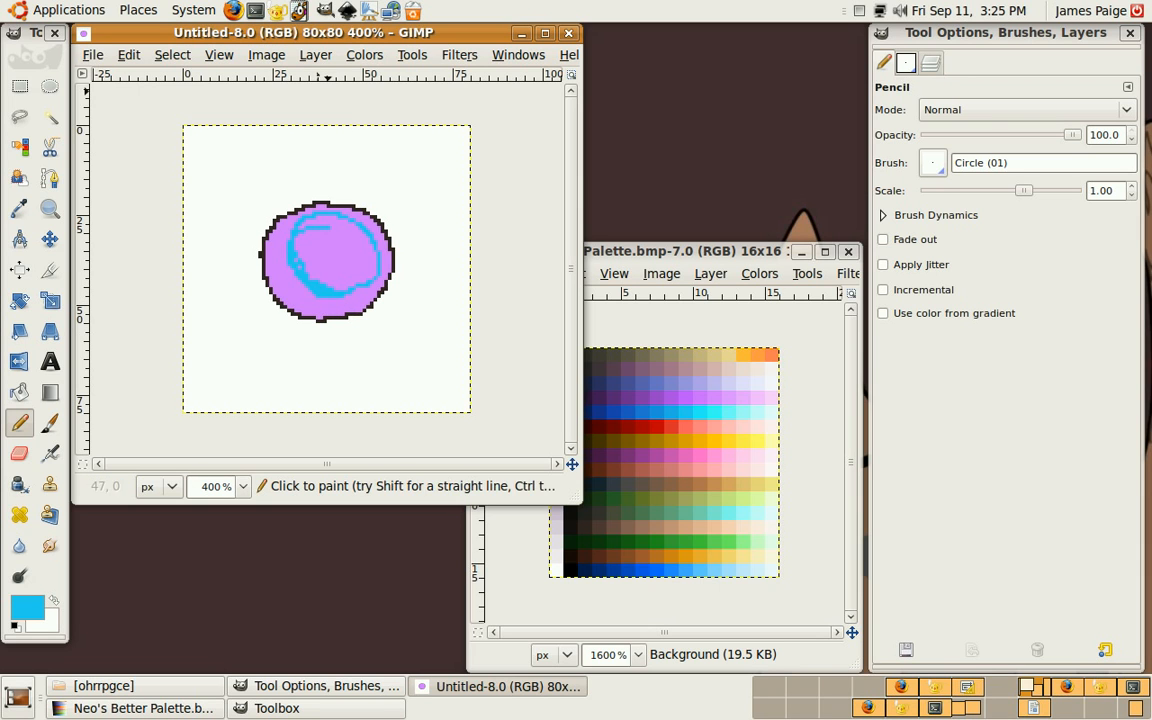
{"action": "mouse_move", "coordinate": [287, 228]}
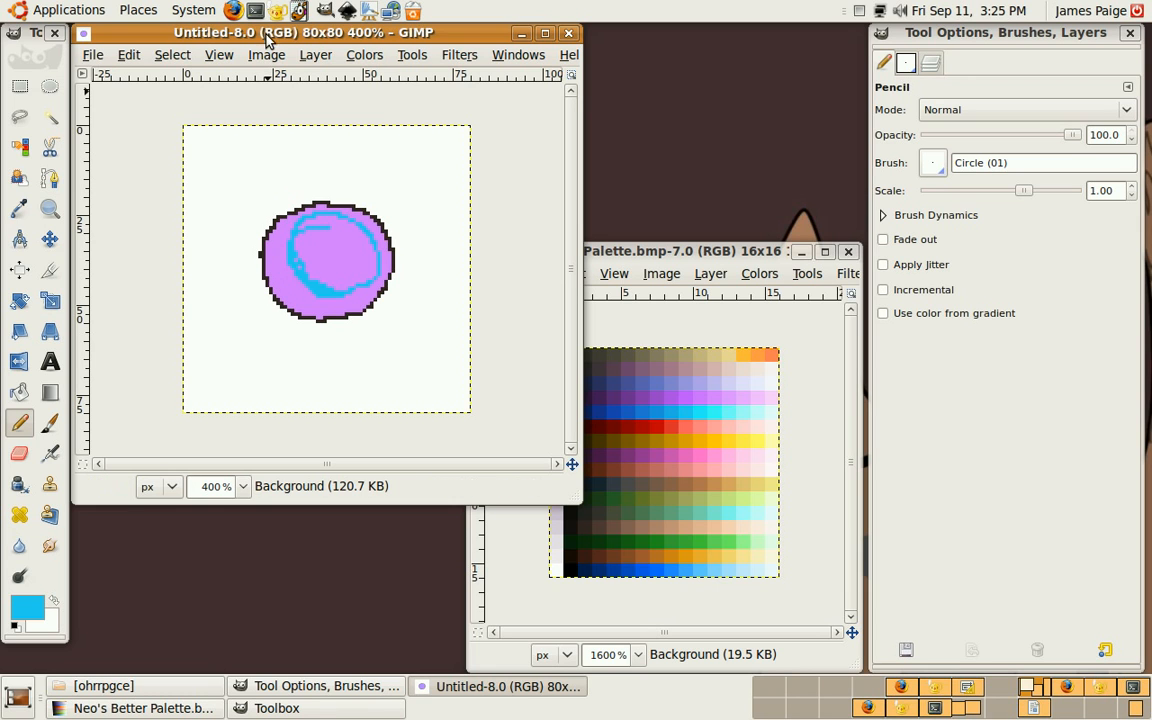
{"action": "mouse_move", "coordinate": [414, 78]}
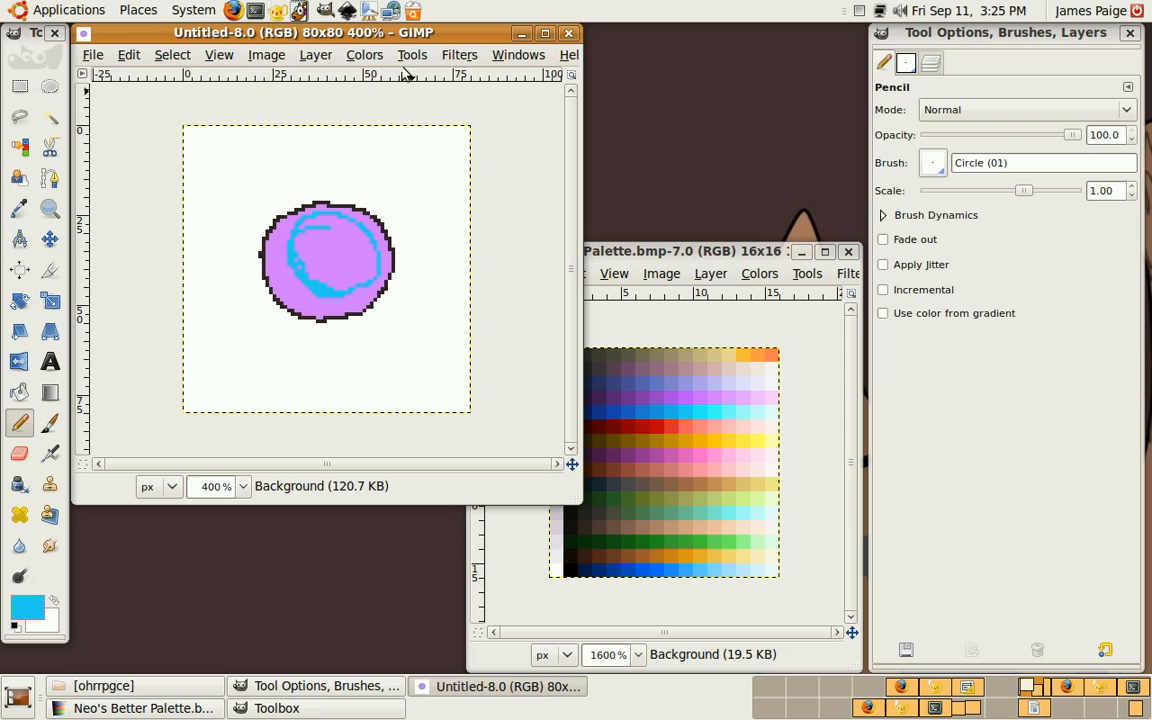
{"action": "mouse_move", "coordinate": [362, 311]}
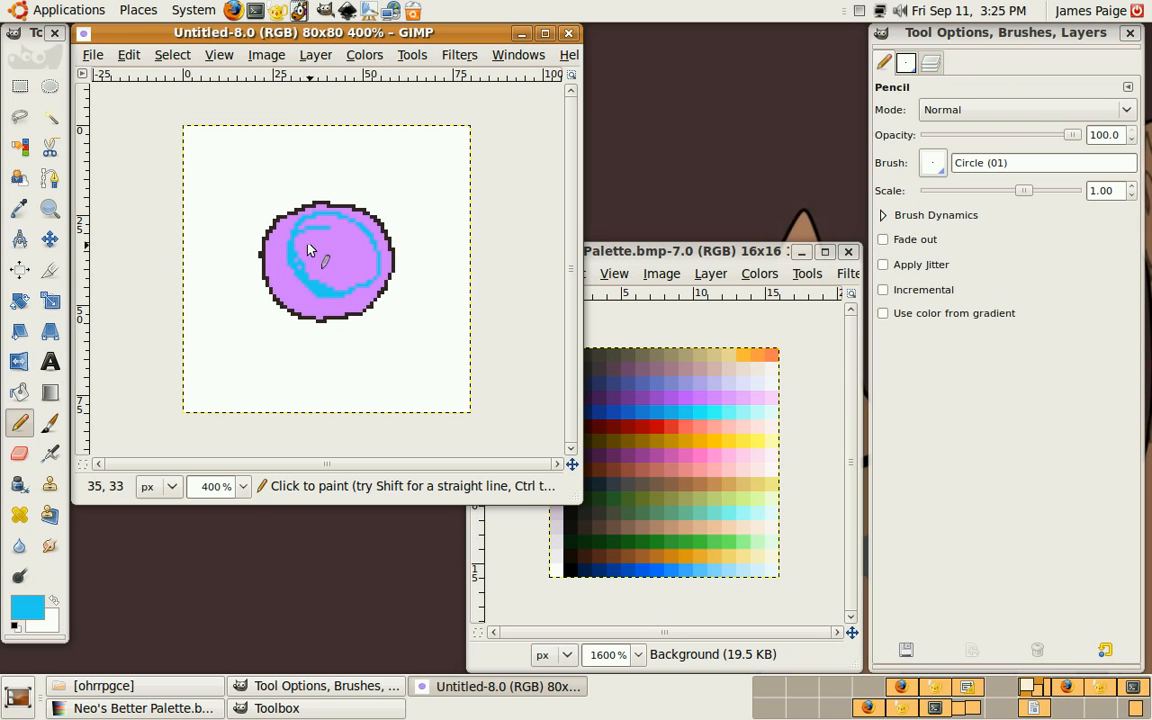
{"action": "left_click", "coordinate": [266, 54]}
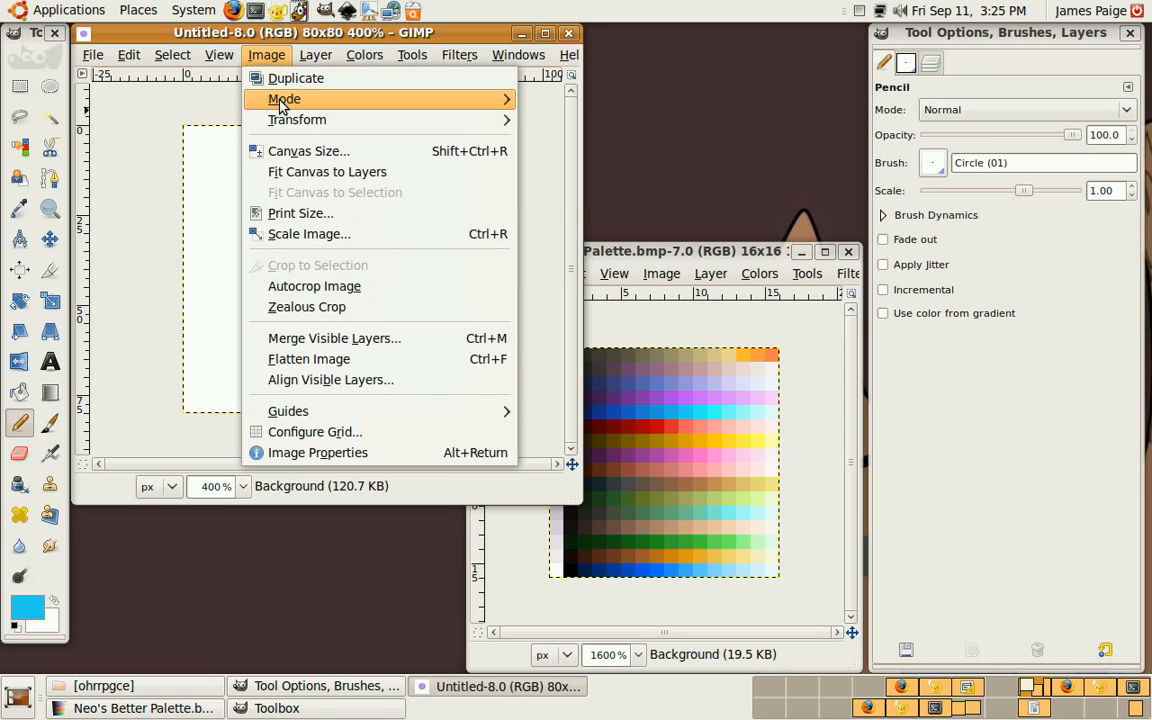
- Convert the image to indexed mode with a generated optimum palette of 16 colours
{"action": "left_click", "coordinate": [285, 98]}
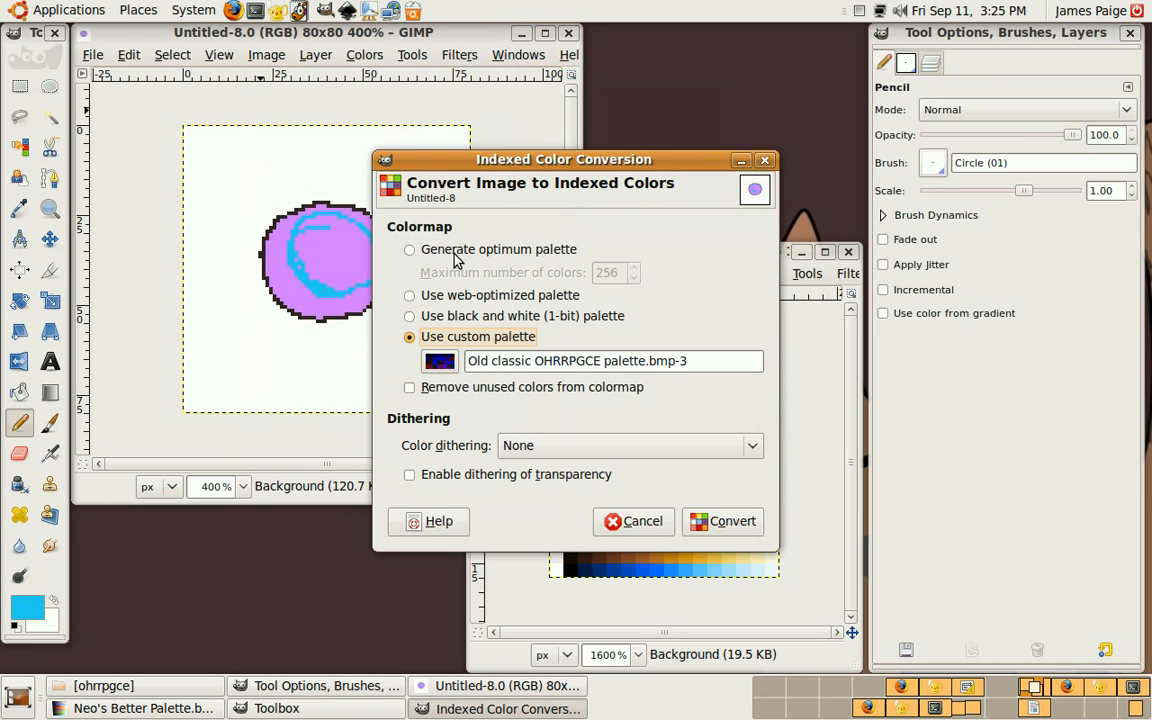
{"action": "left_click", "coordinate": [410, 249]}
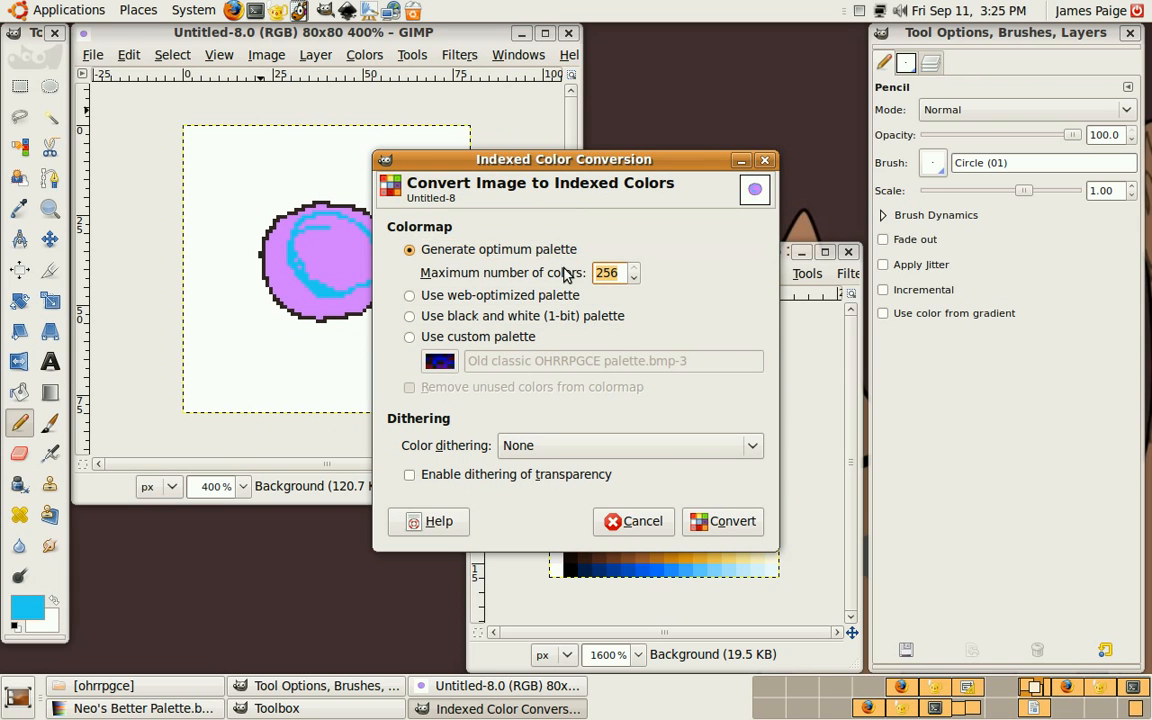
{"action": "type", "text": "16"}
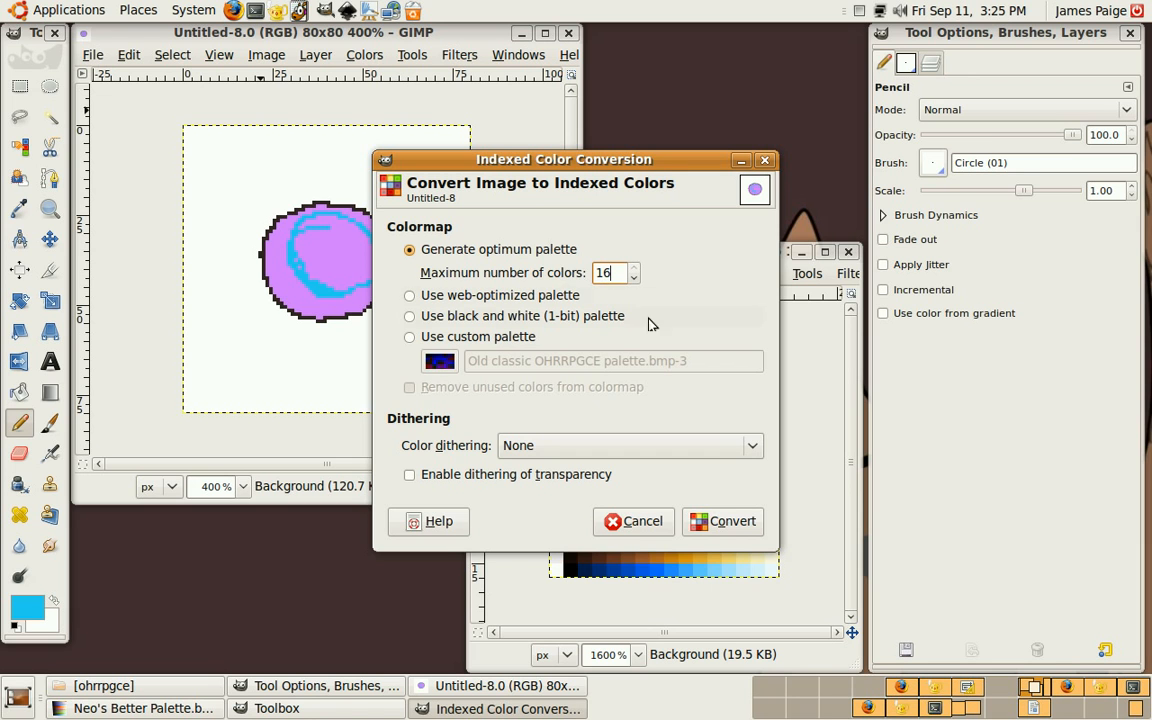
{"action": "left_click", "coordinate": [722, 521]}
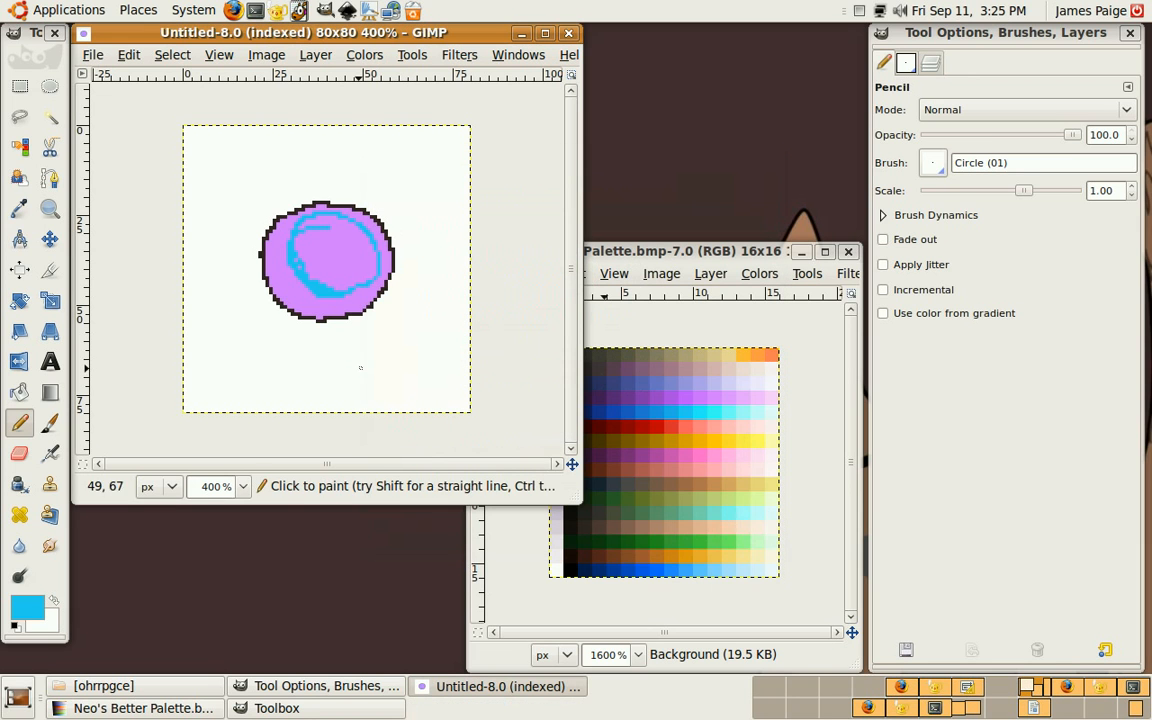
{"action": "left_click", "coordinate": [94, 55]}
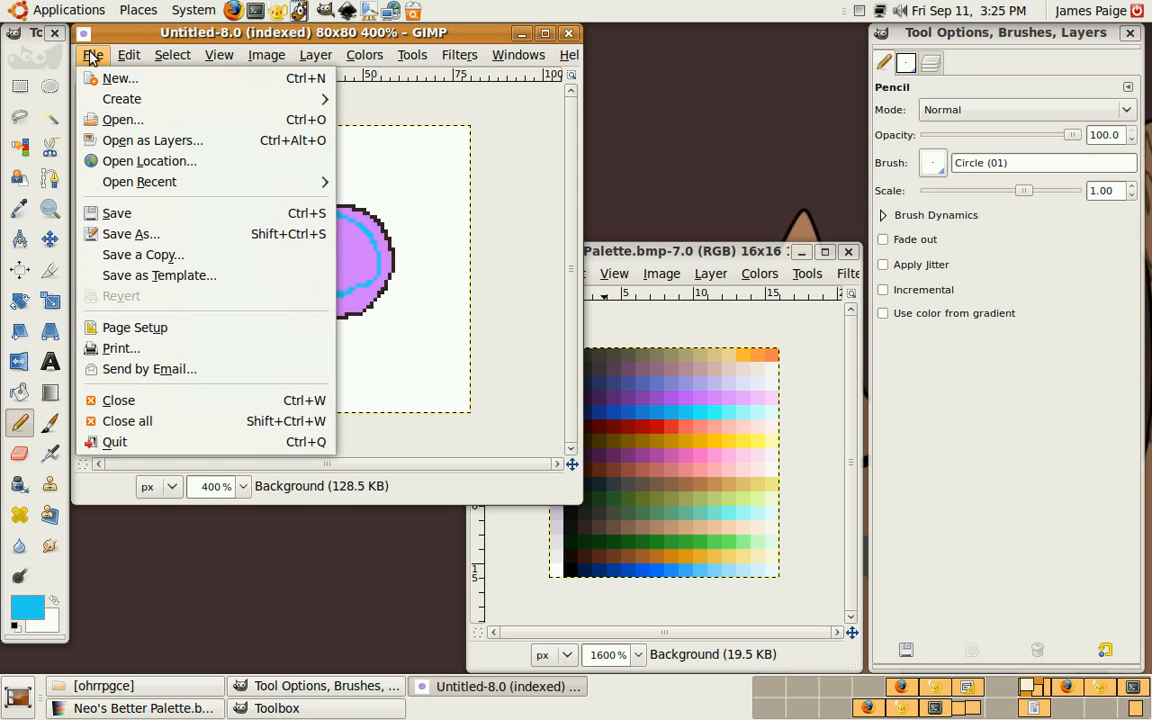
{"action": "mouse_move", "coordinate": [113, 85]}
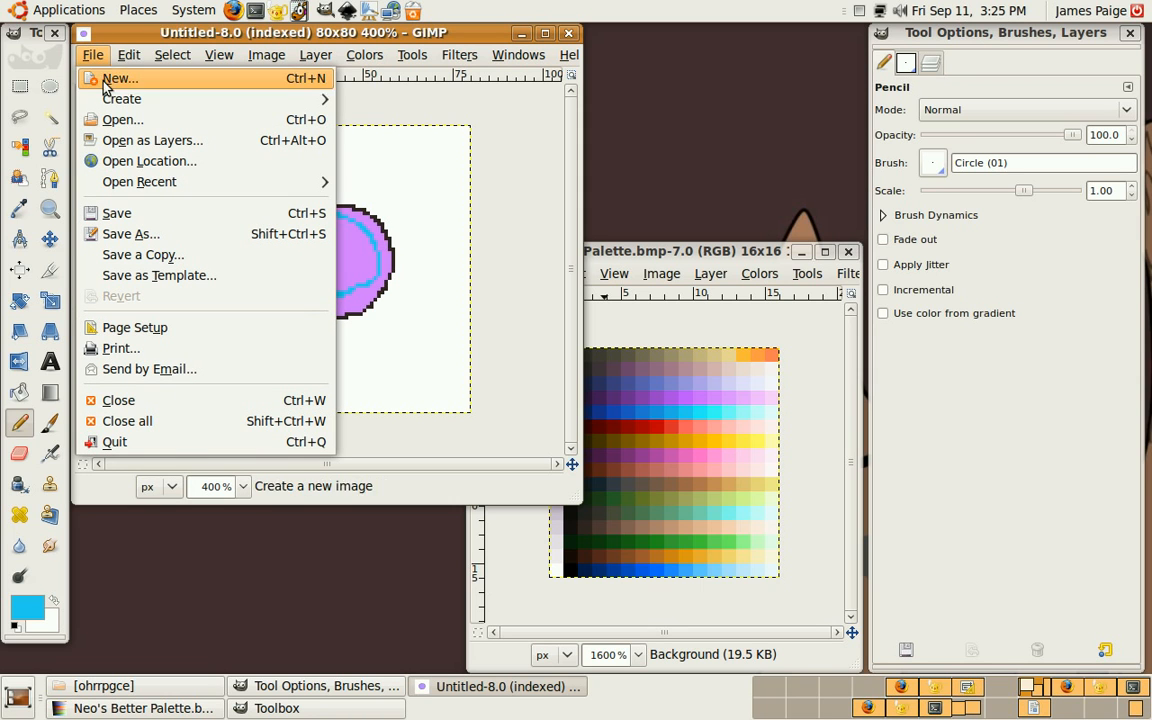
{"action": "mouse_move", "coordinate": [130, 233]}
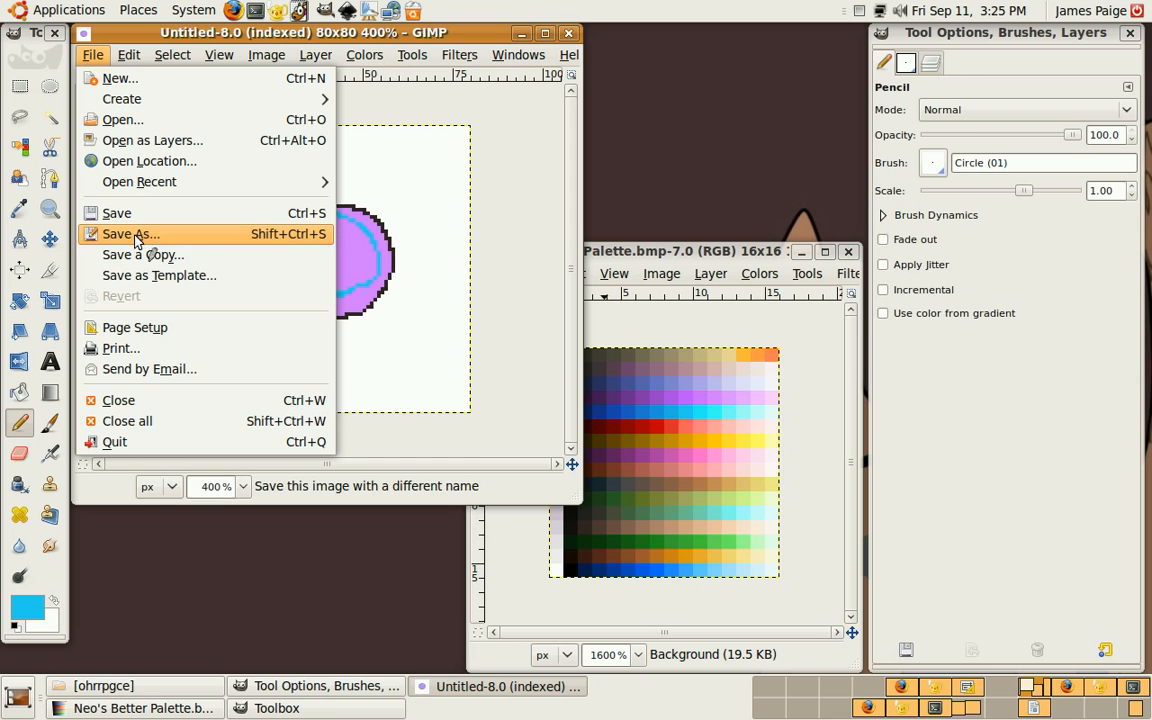
- Save the sprite as whatever.bmp, keeping Run-Length Encoding off
{"action": "left_click", "coordinate": [126, 233]}
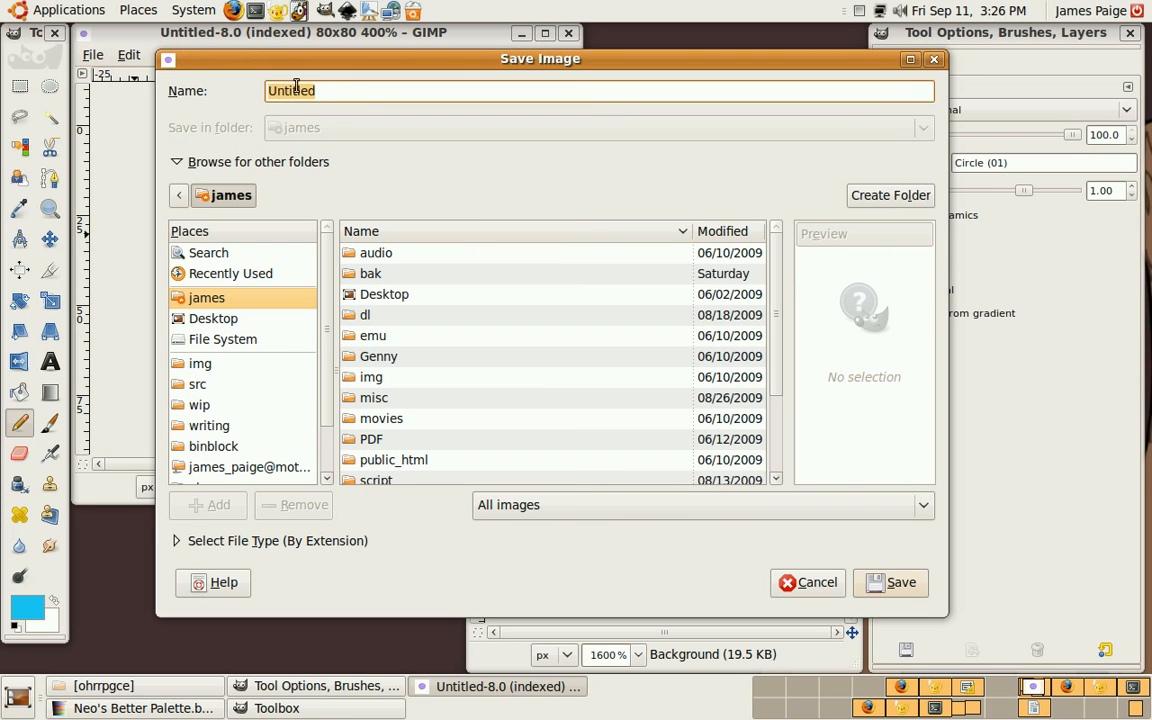
{"action": "mouse_move", "coordinate": [333, 113]}
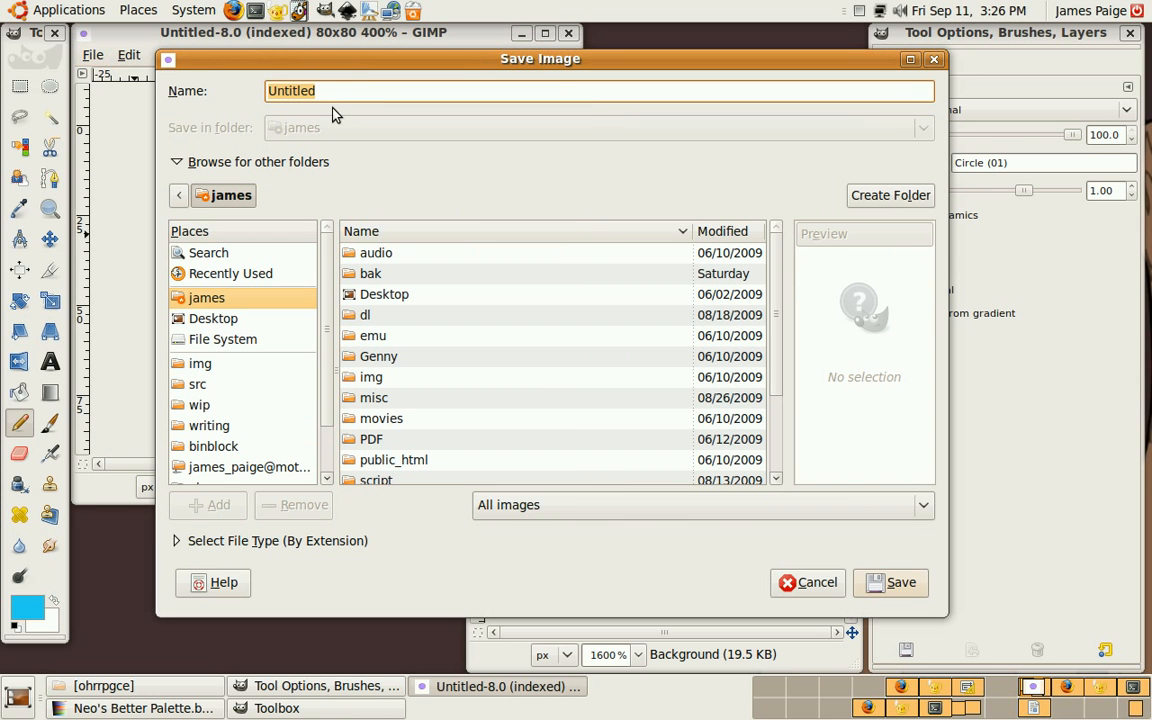
{"action": "type", "text": "whatever.bmp"}
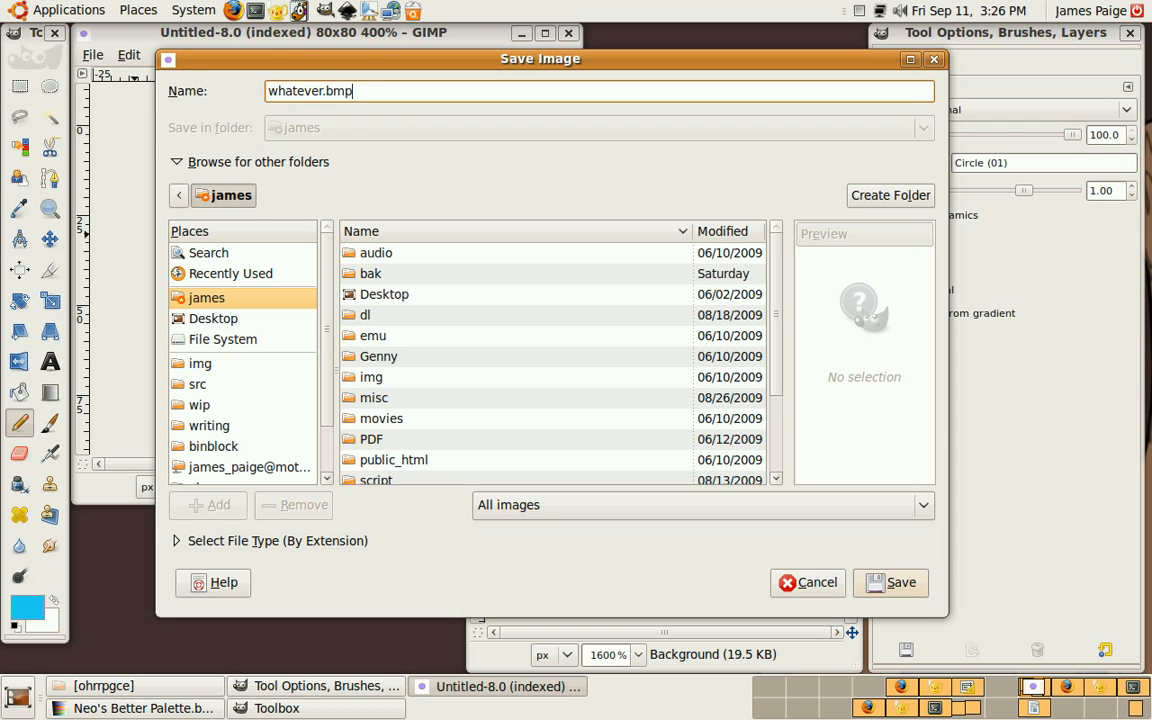
{"action": "left_click", "coordinate": [899, 583]}
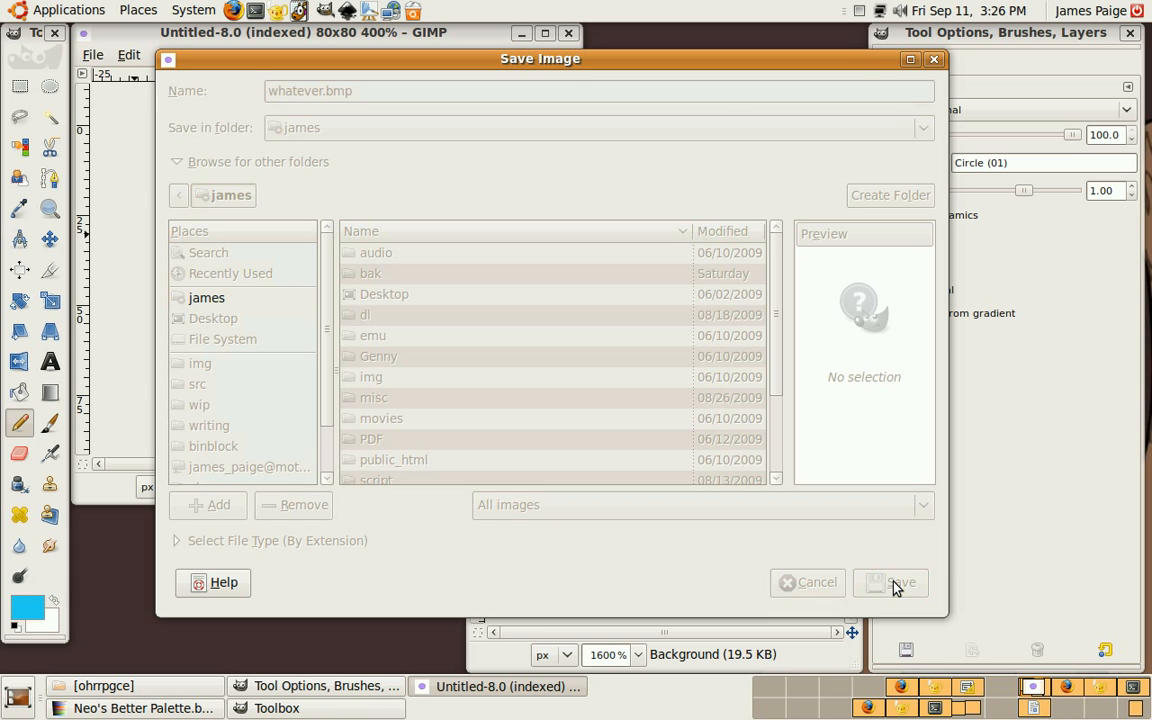
{"action": "left_click", "coordinate": [898, 583]}
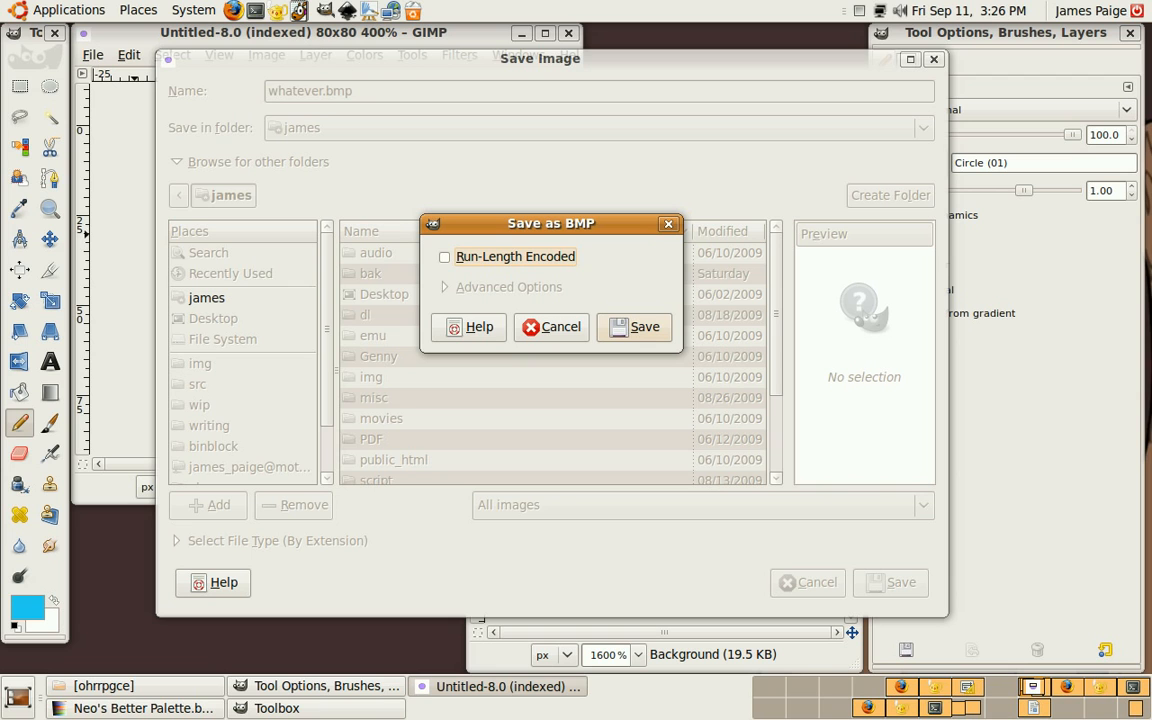
{"action": "mouse_move", "coordinate": [643, 332]}
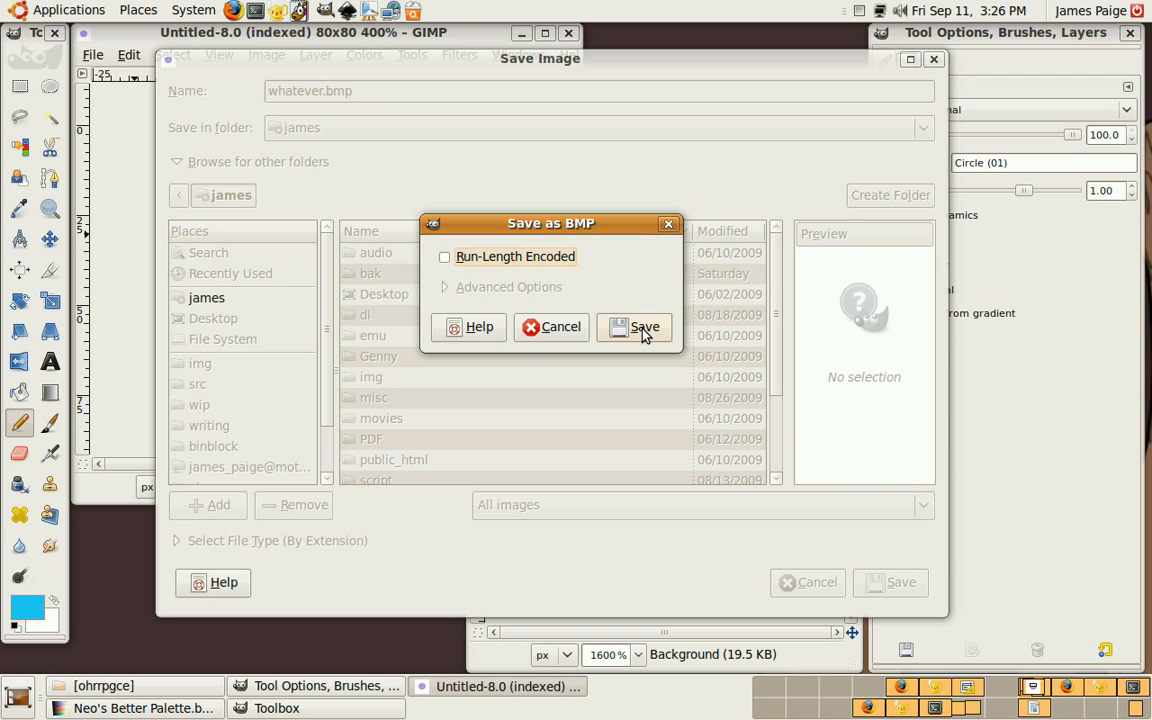
{"action": "left_click", "coordinate": [645, 327]}
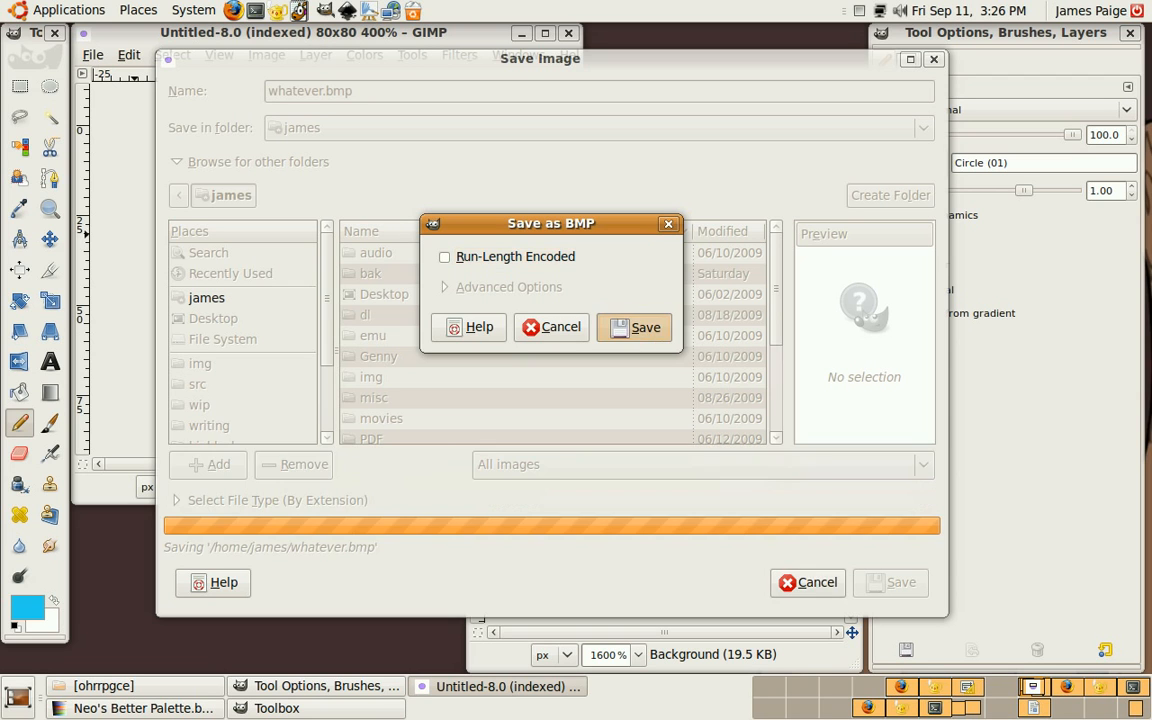
{"action": "left_click", "coordinate": [633, 327]}
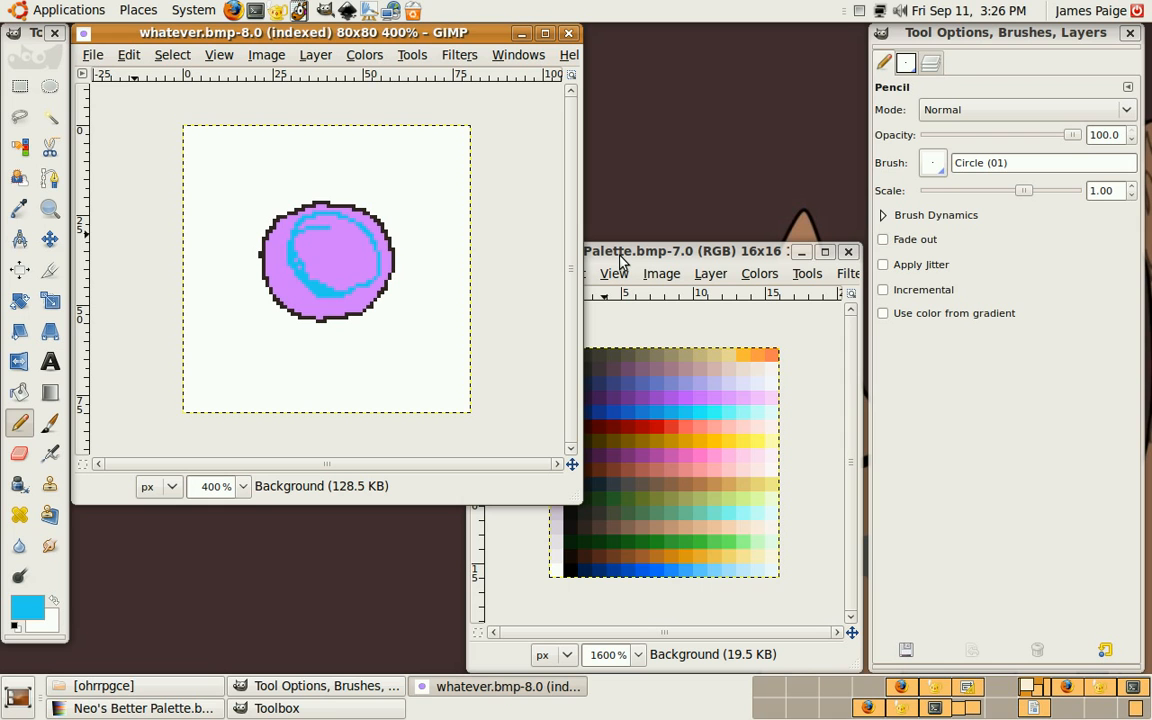
{"action": "mouse_move", "coordinate": [612, 262]}
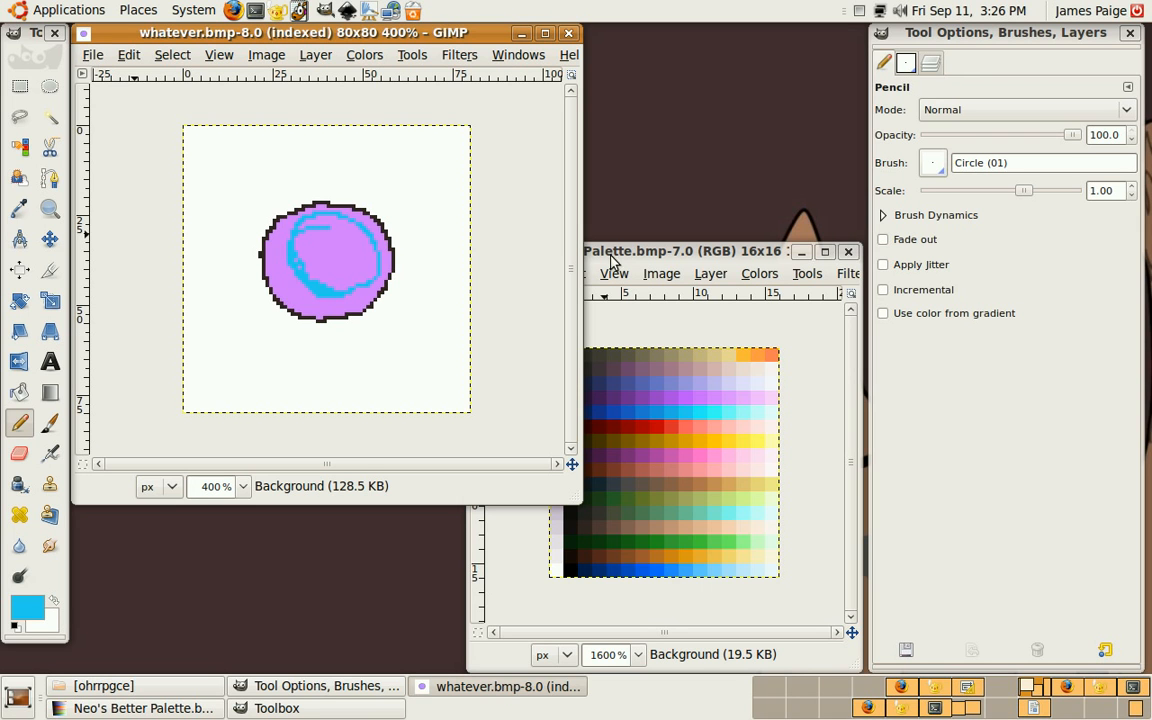